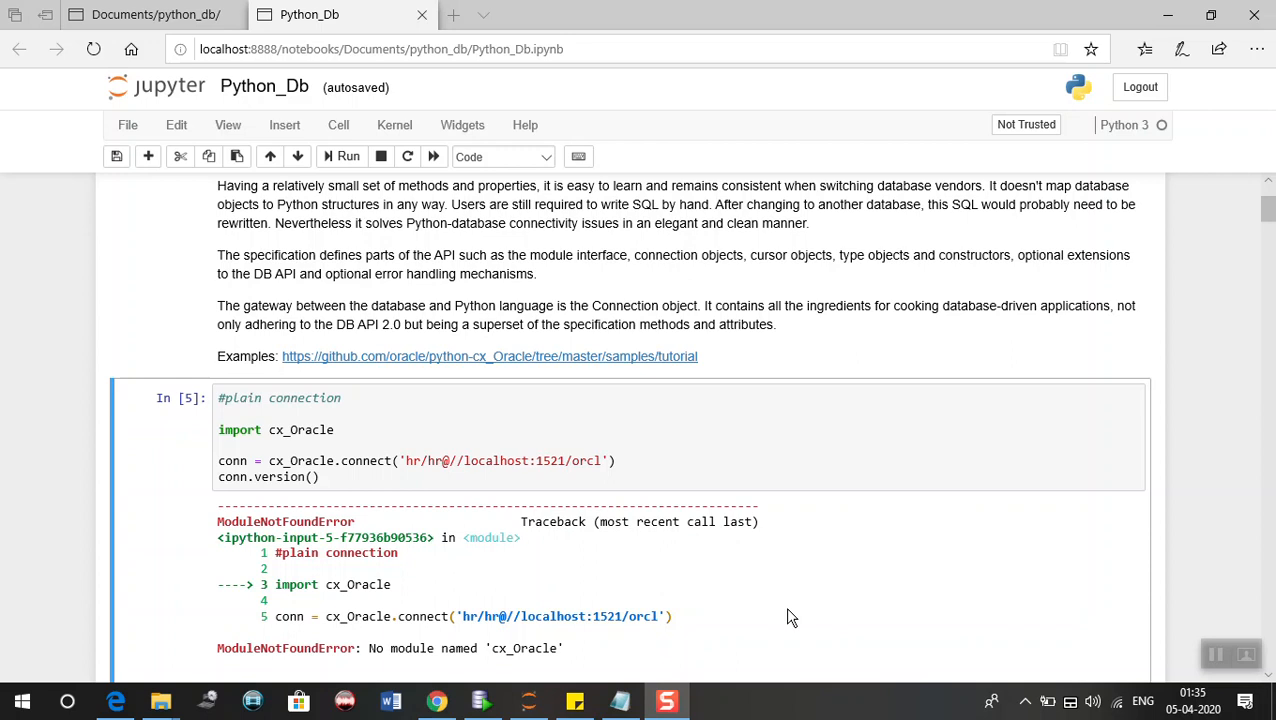
pyautogui.moveTo(808, 616)
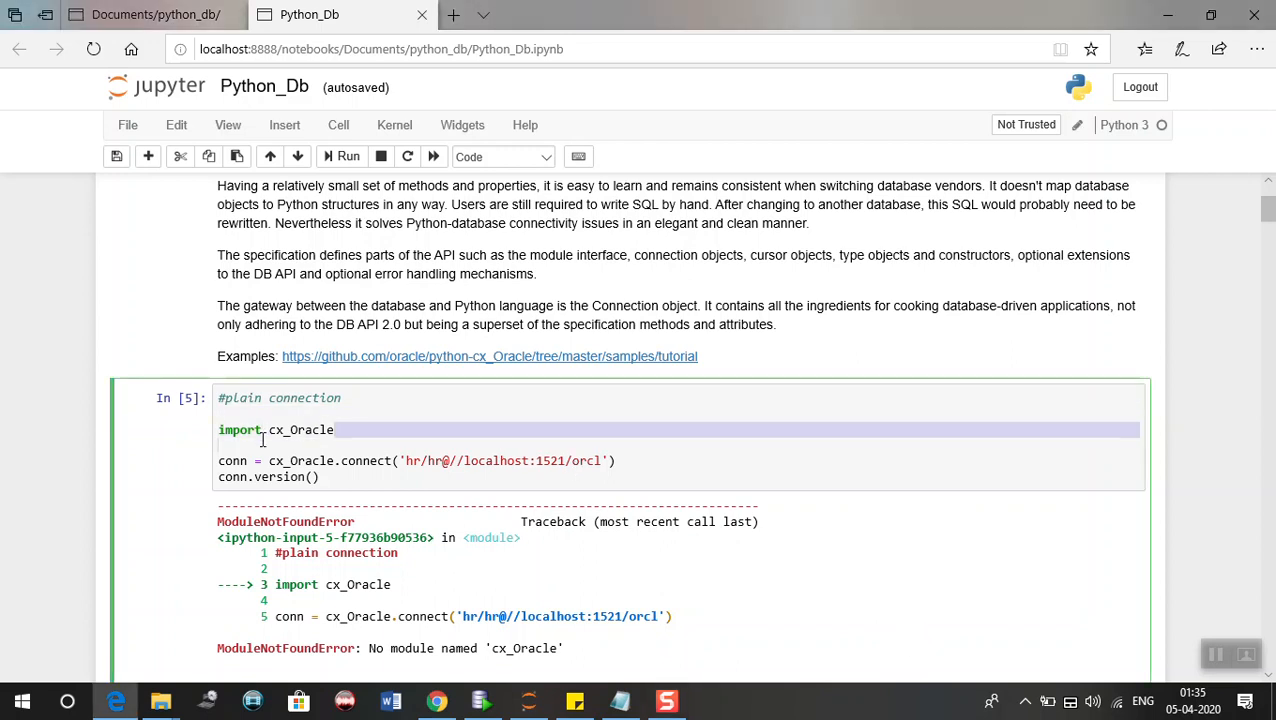
# Point out the cx_Oracle import statement and its ModuleNotFoundError message.
pyautogui.doubleClick(300, 428)
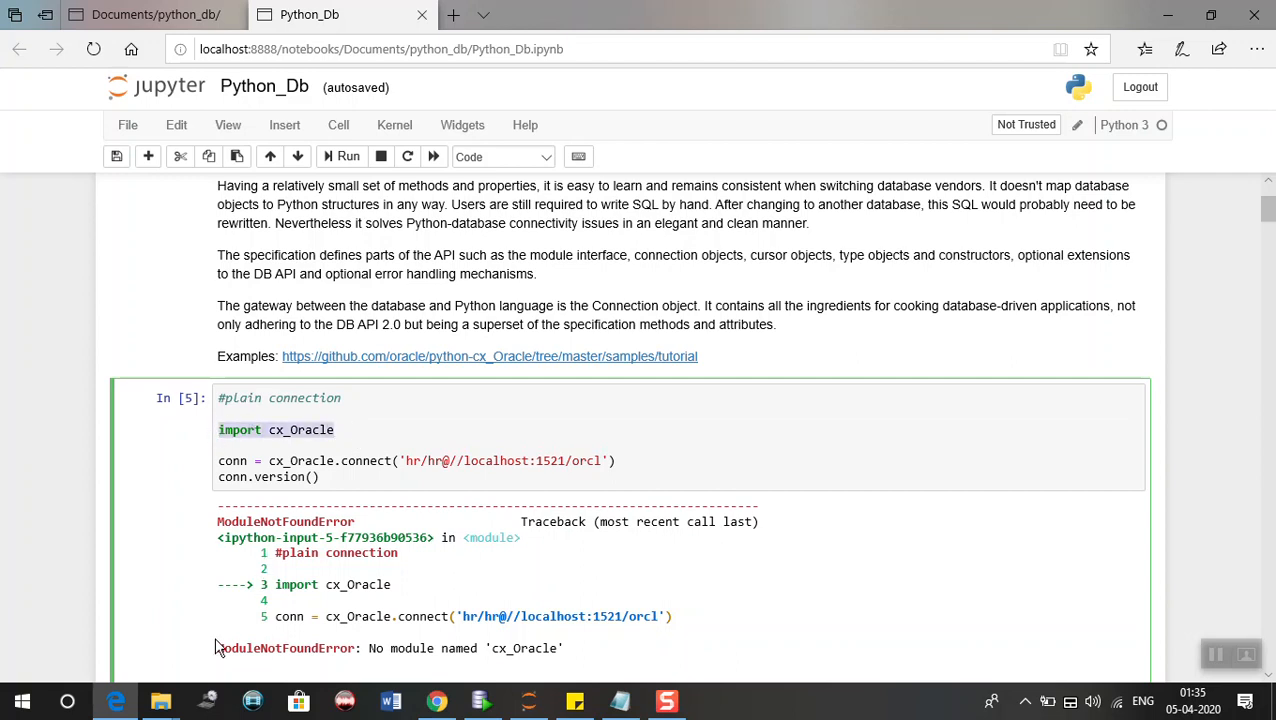
pyautogui.doubleClick(288, 648)
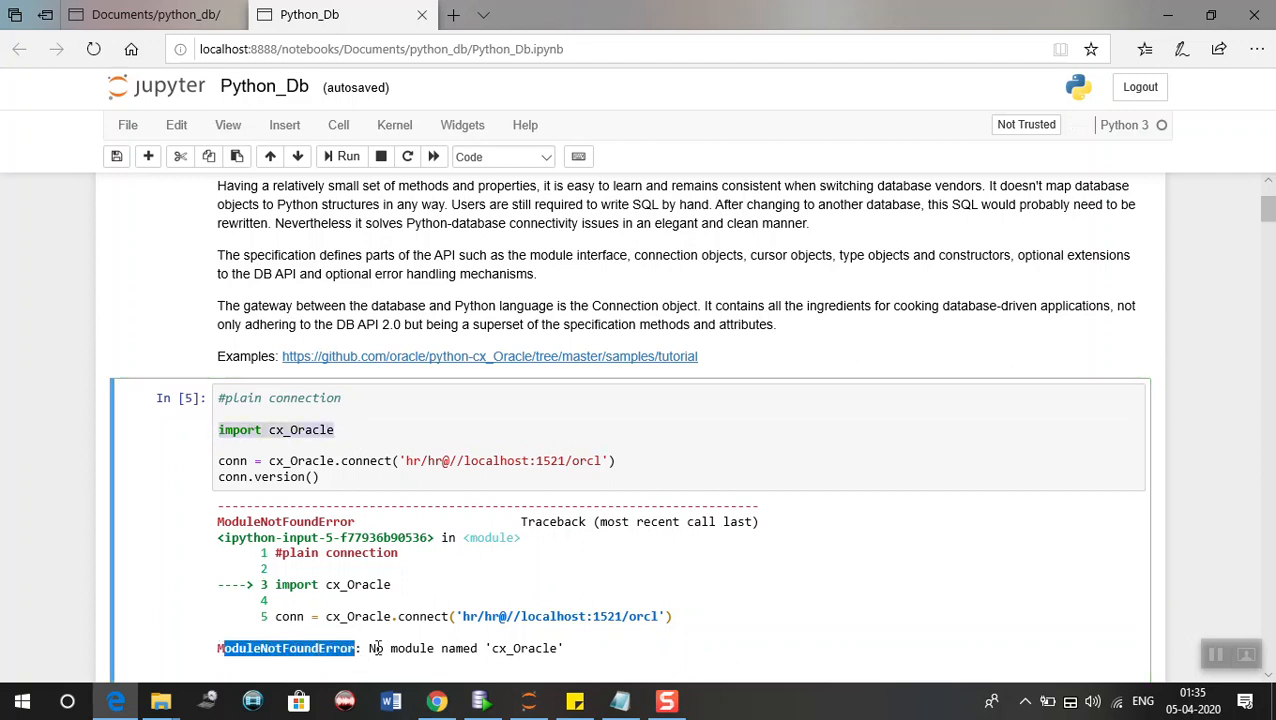
pyautogui.moveTo(568, 656)
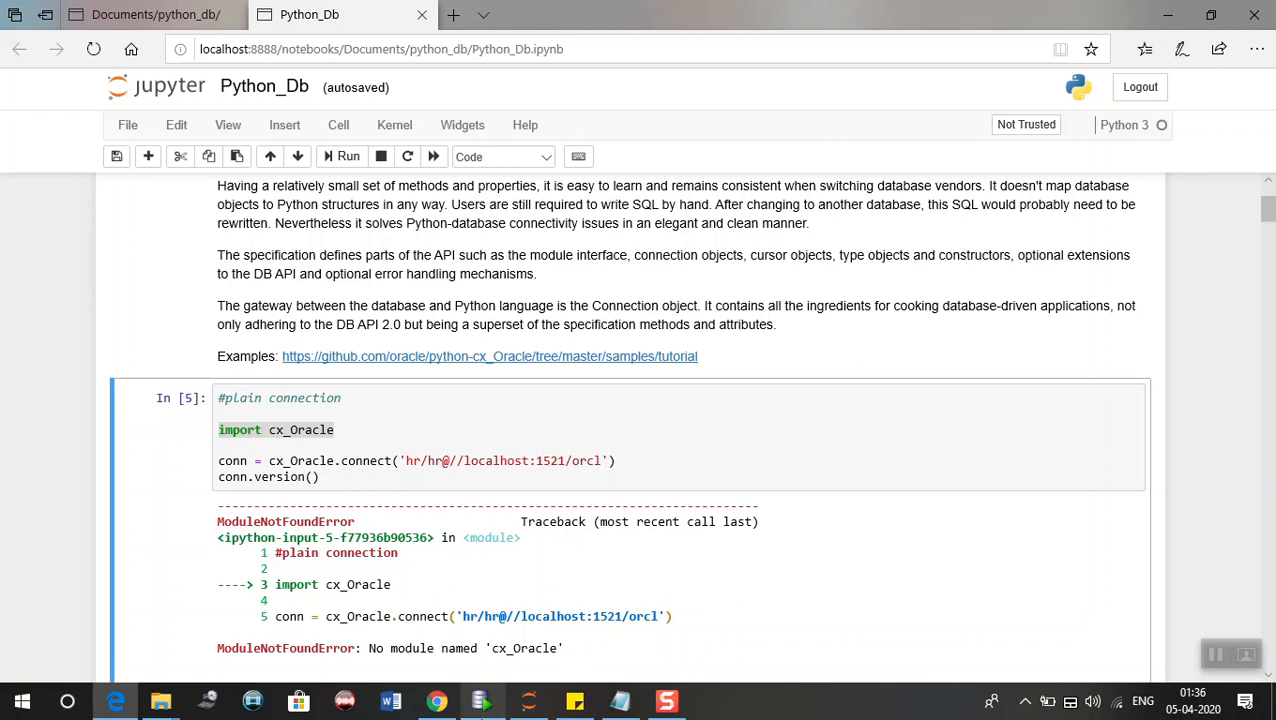
pyautogui.moveTo(480, 700)
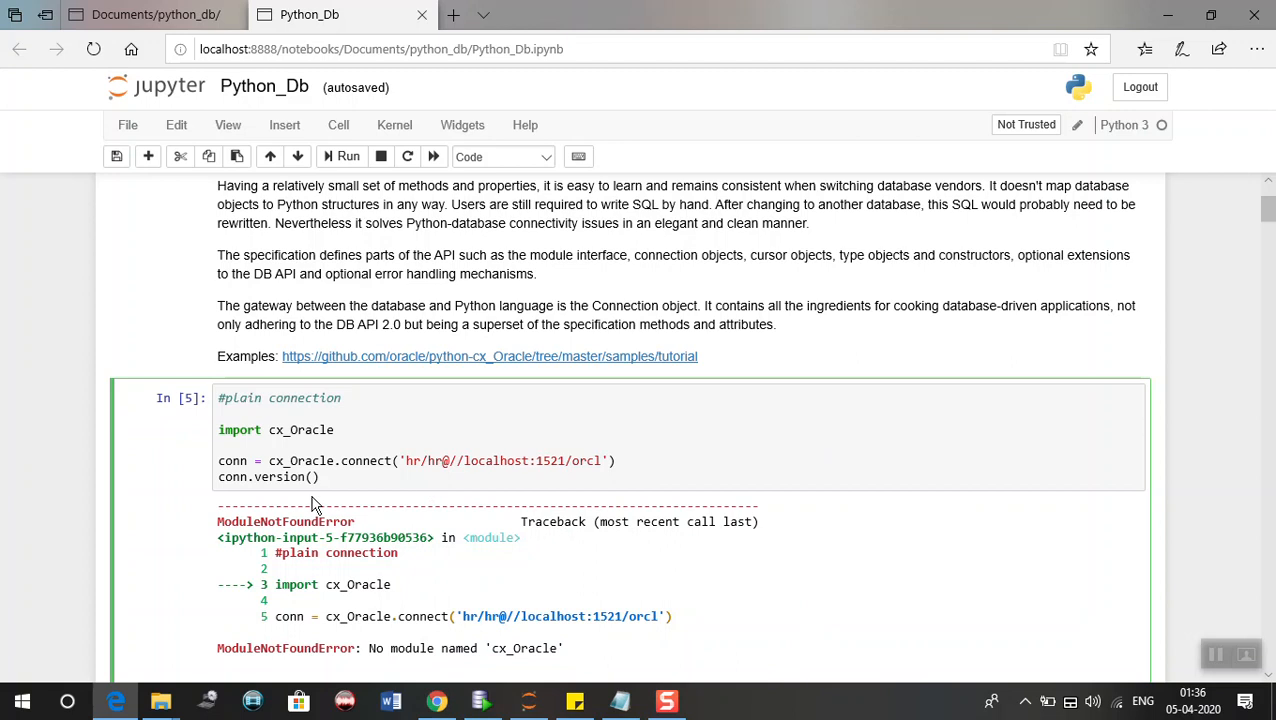
pyautogui.moveTo(304, 430)
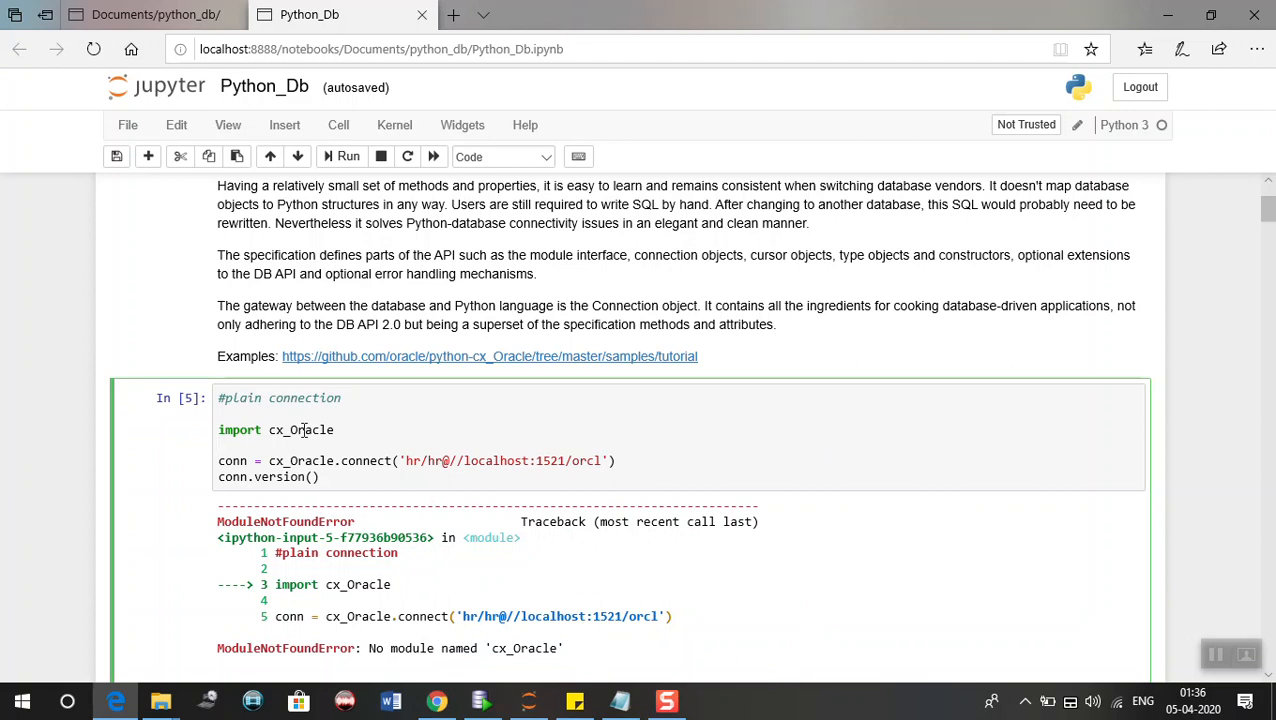
# Launch cmd from Run and start the Python interpreter.
pyautogui.click(220, 444)
pyautogui.write('cmd')
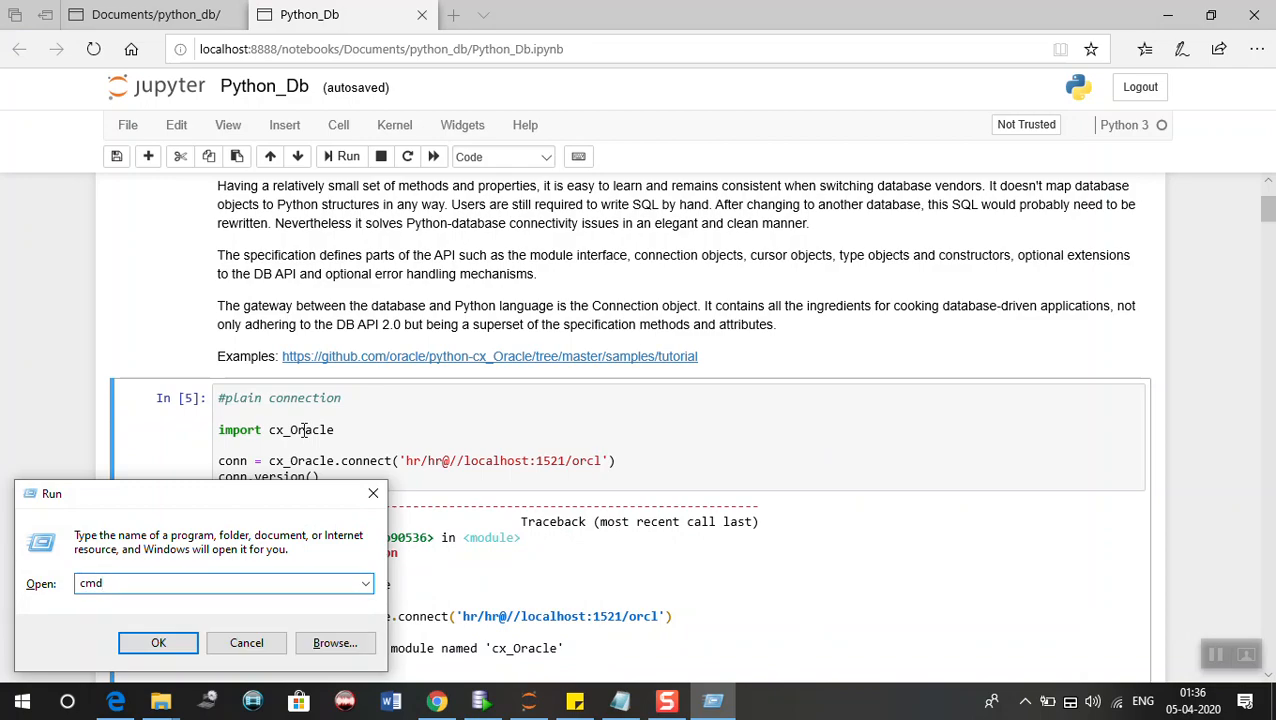
pyautogui.click(158, 642)
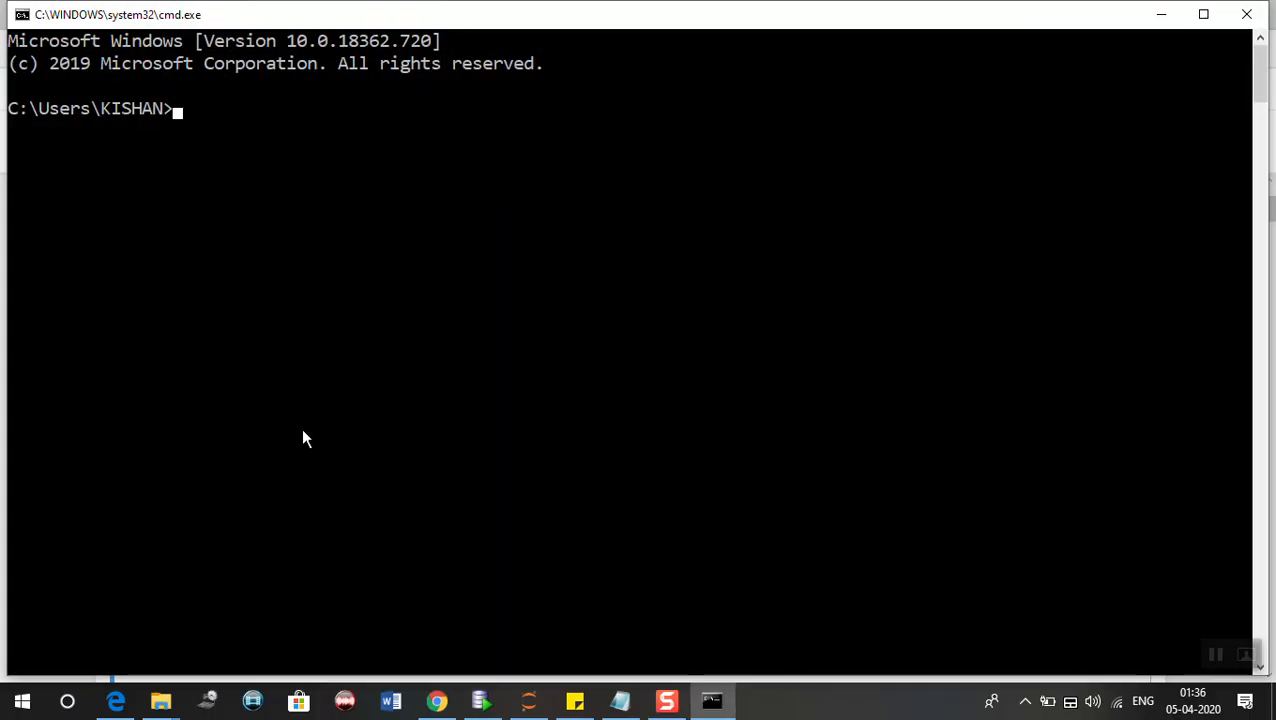
pyautogui.write('pyt')
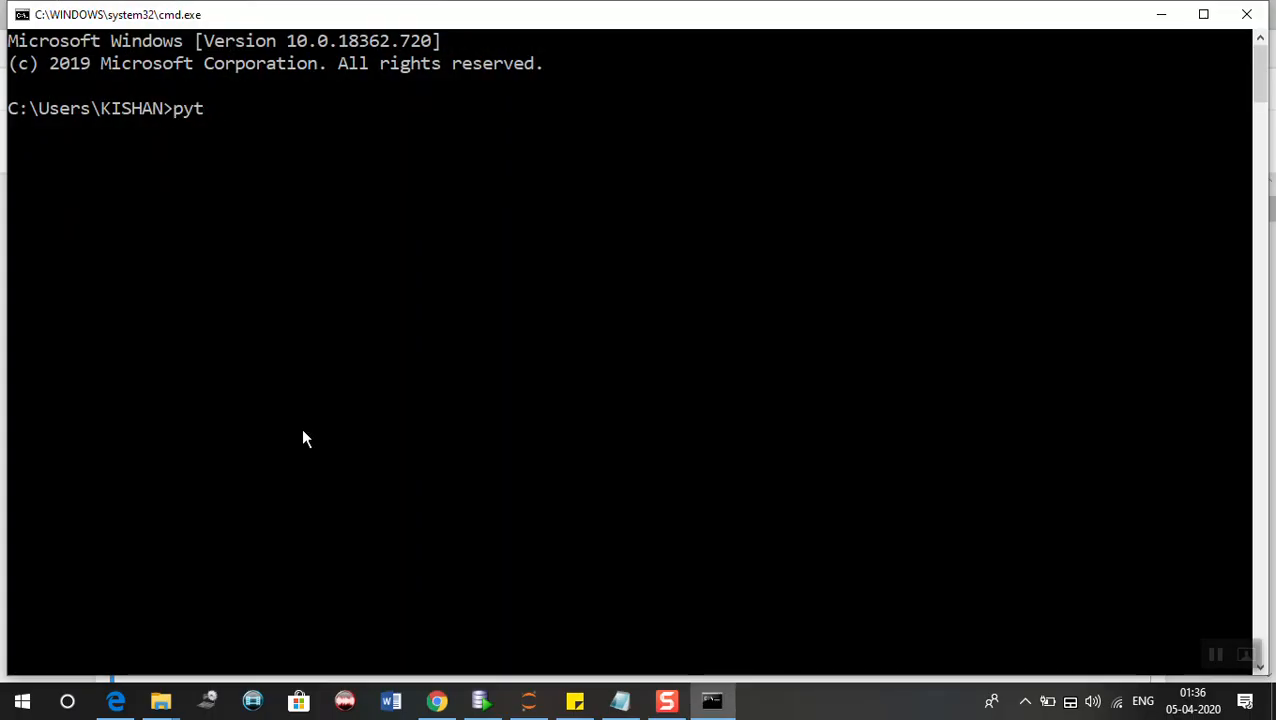
pyautogui.press('Return')
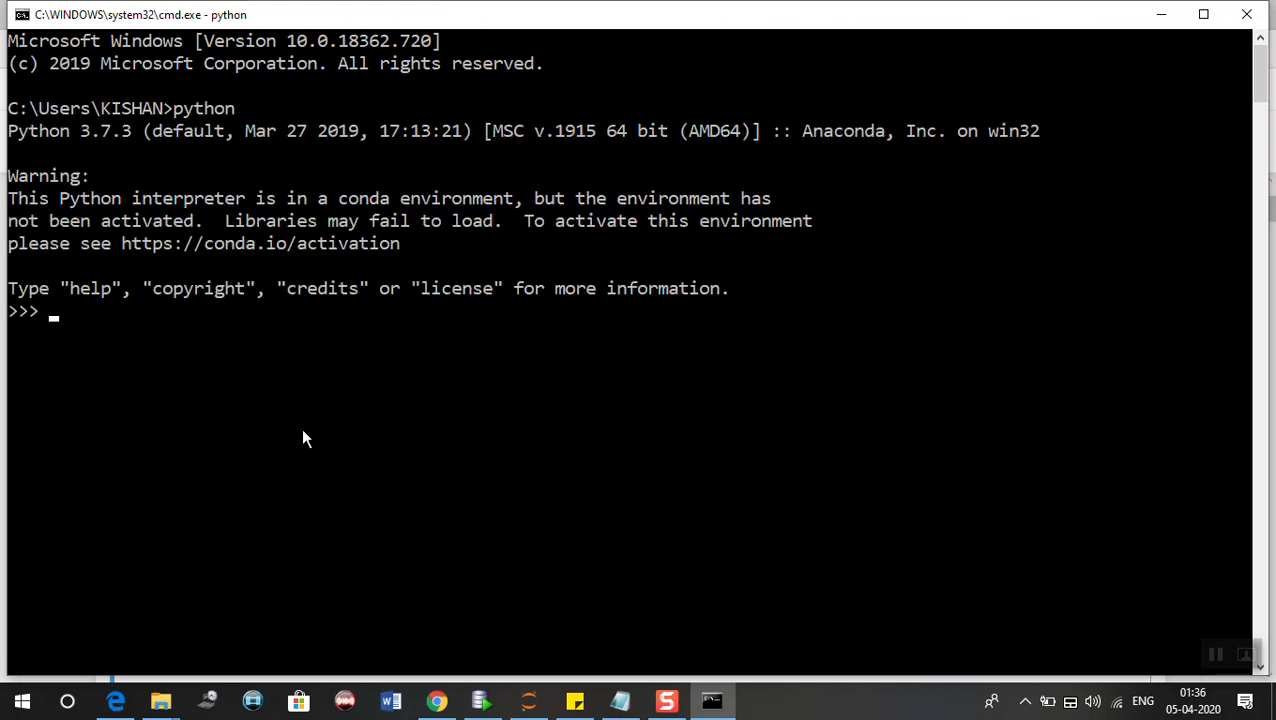
# Run 'import cx_Oracle', see ModuleNotFoundError, then exit() Python.
pyautogui.write('import cx_')
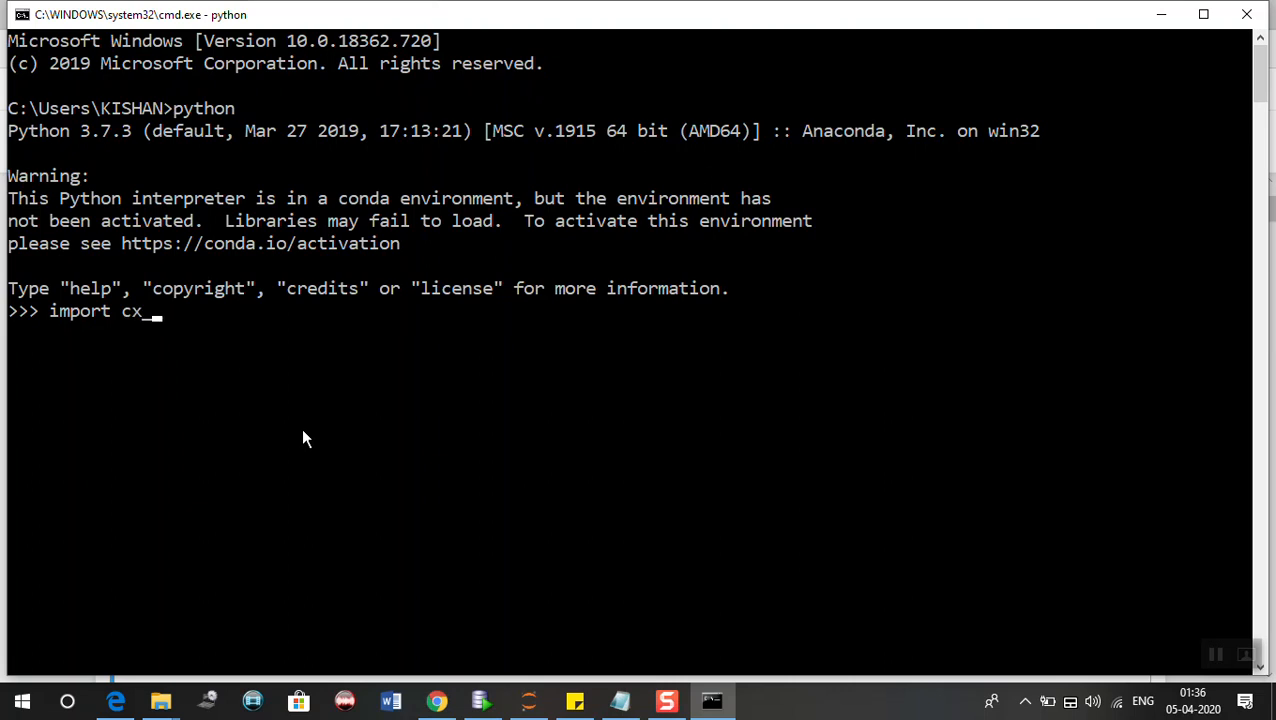
pyautogui.press('Return')
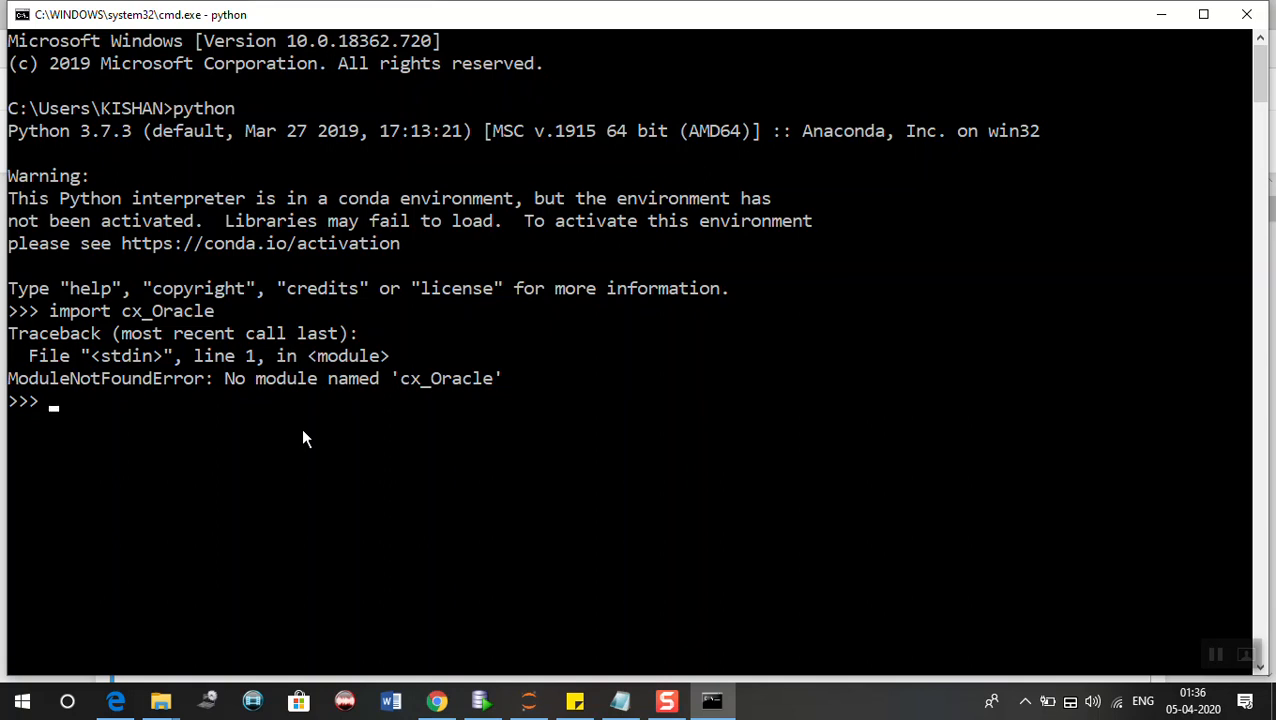
pyautogui.write('exit(')
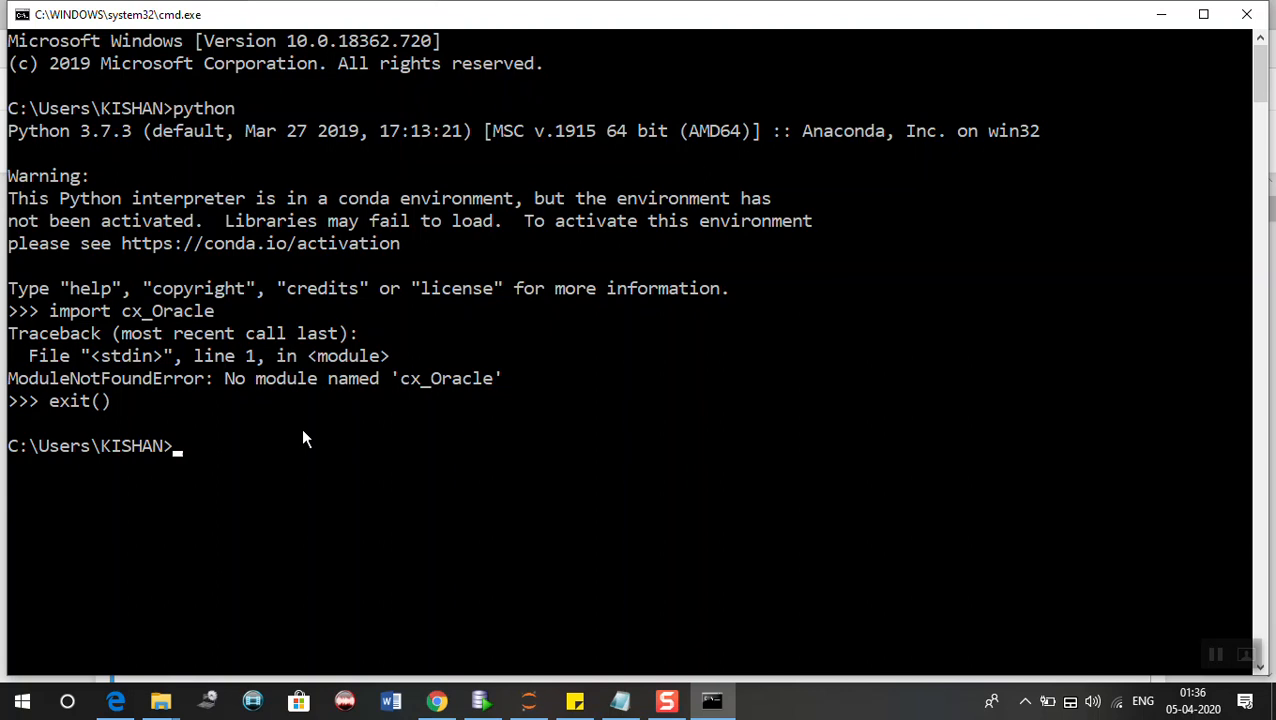
# Run 'pip install cx_Oracle', installing cx-Oracle 7.3.0.
pyautogui.write('pip')
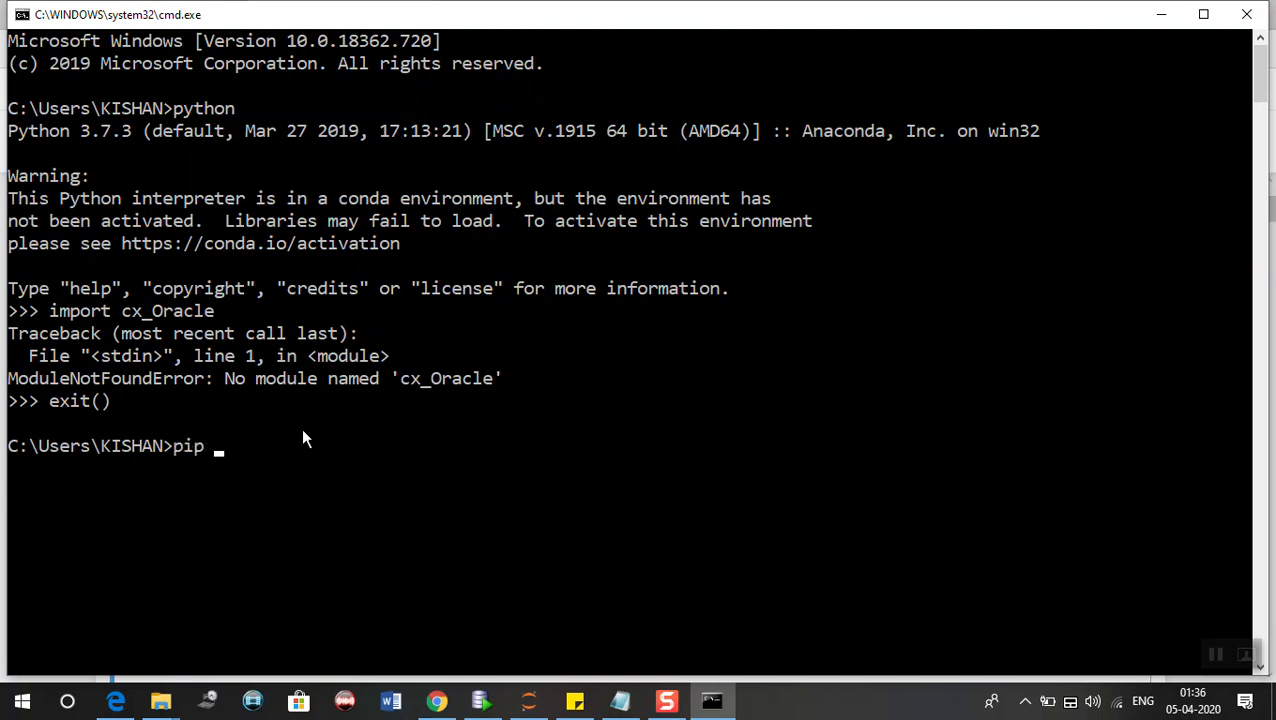
pyautogui.write('install')
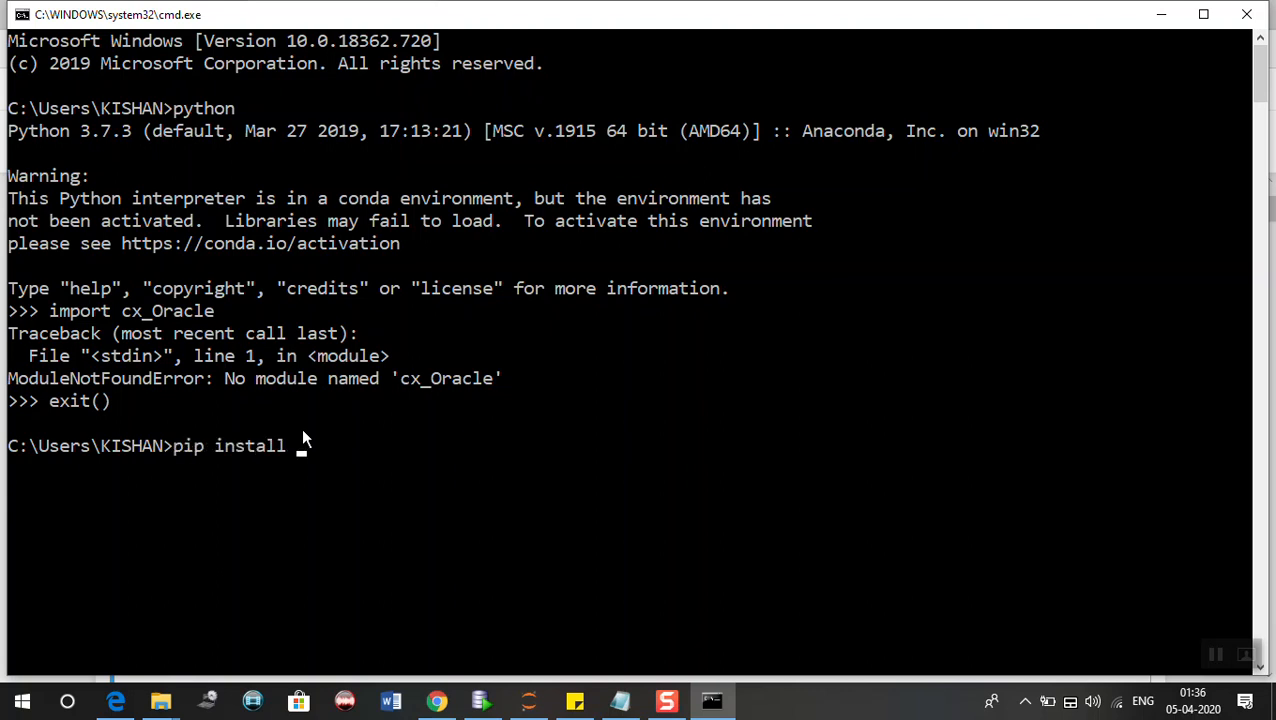
pyautogui.write('cx_Ora')
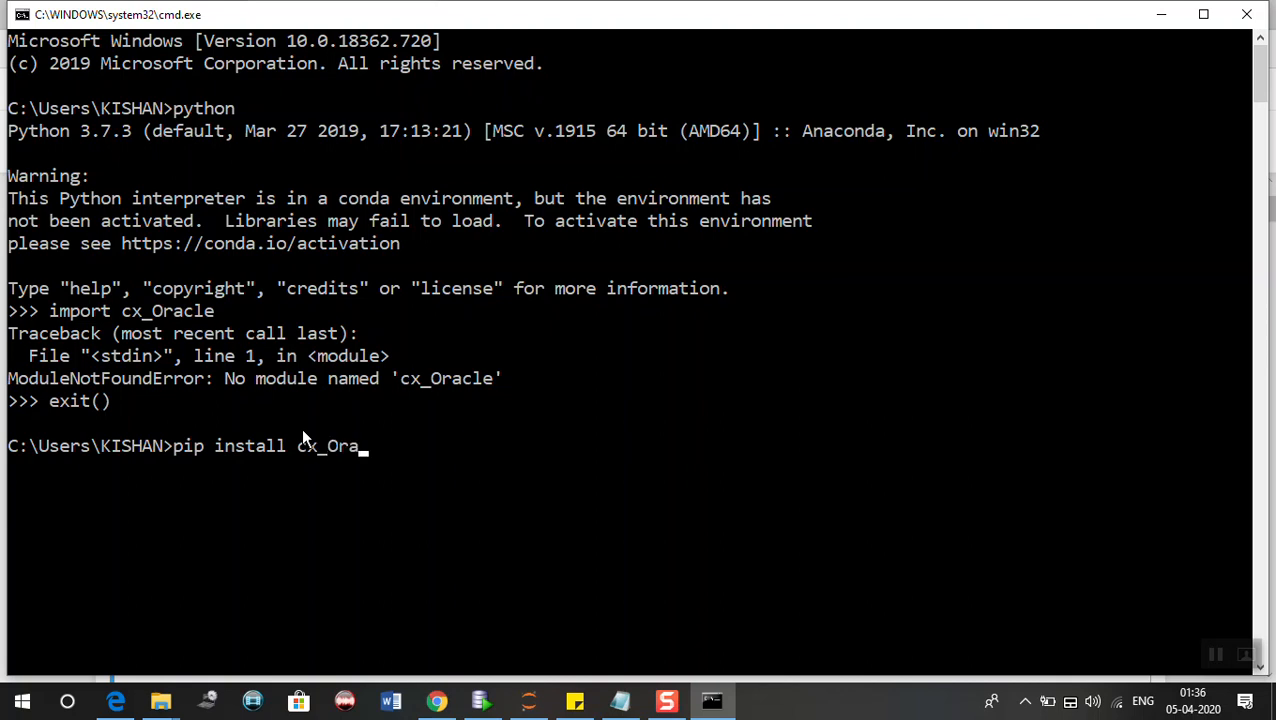
pyautogui.write('cle')
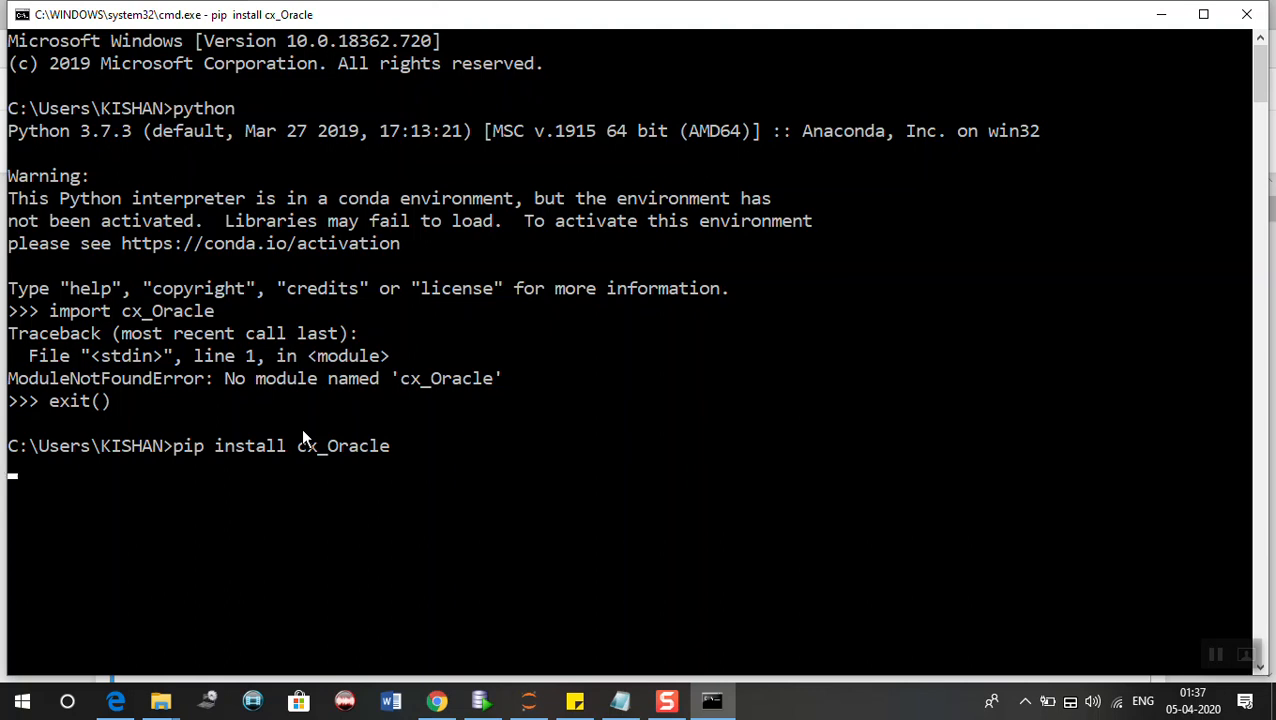
pyautogui.press('Return')
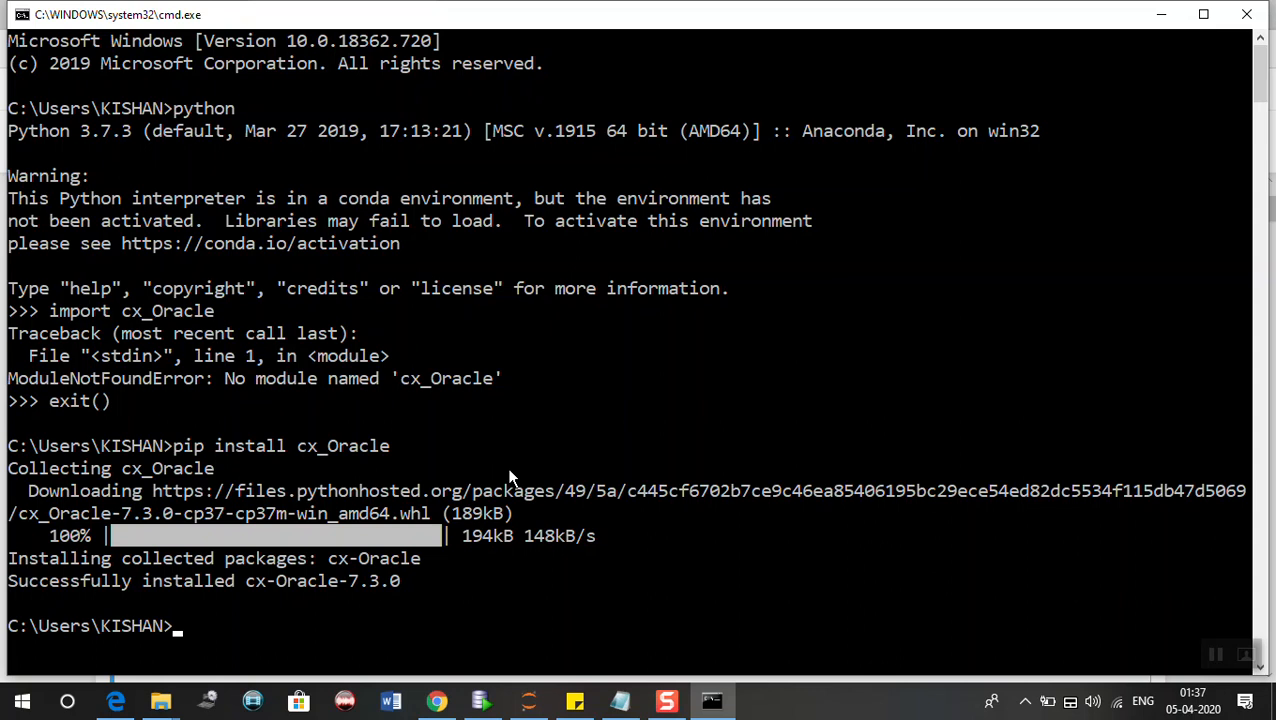
pyautogui.moveTo(416, 576)
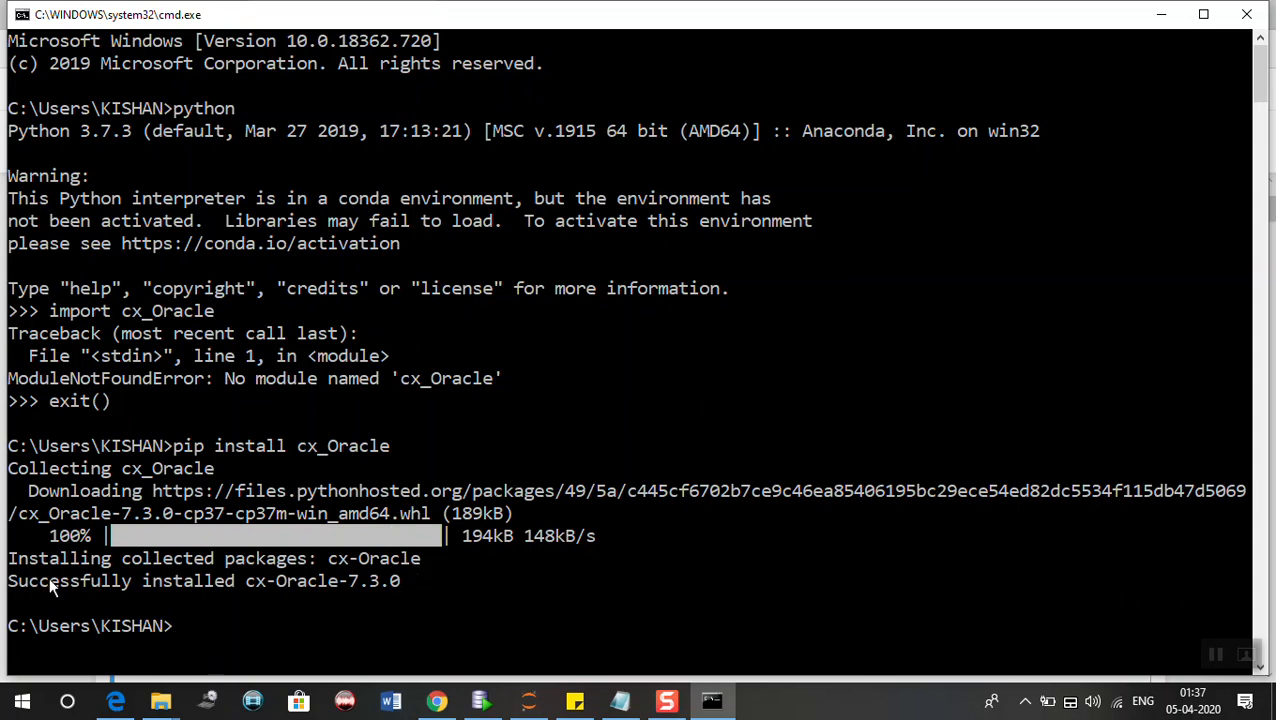
pyautogui.moveTo(80, 624)
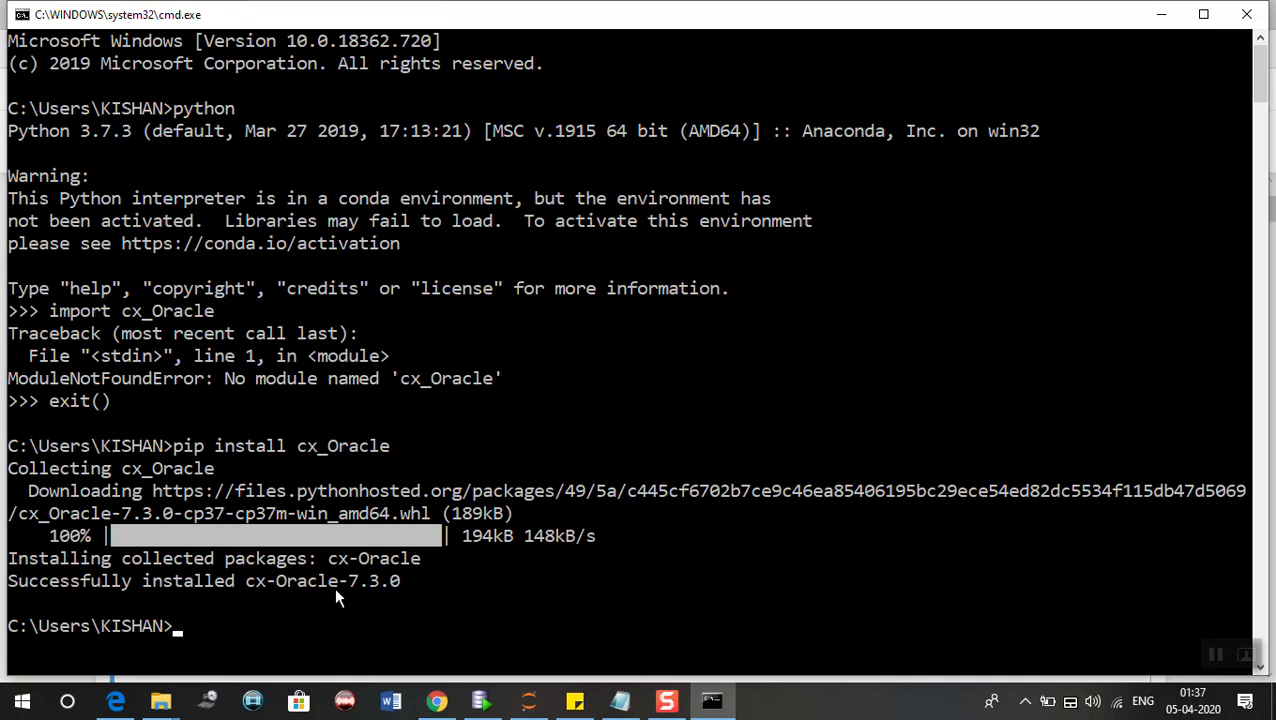
pyautogui.moveTo(430, 612)
pyautogui.write('python')
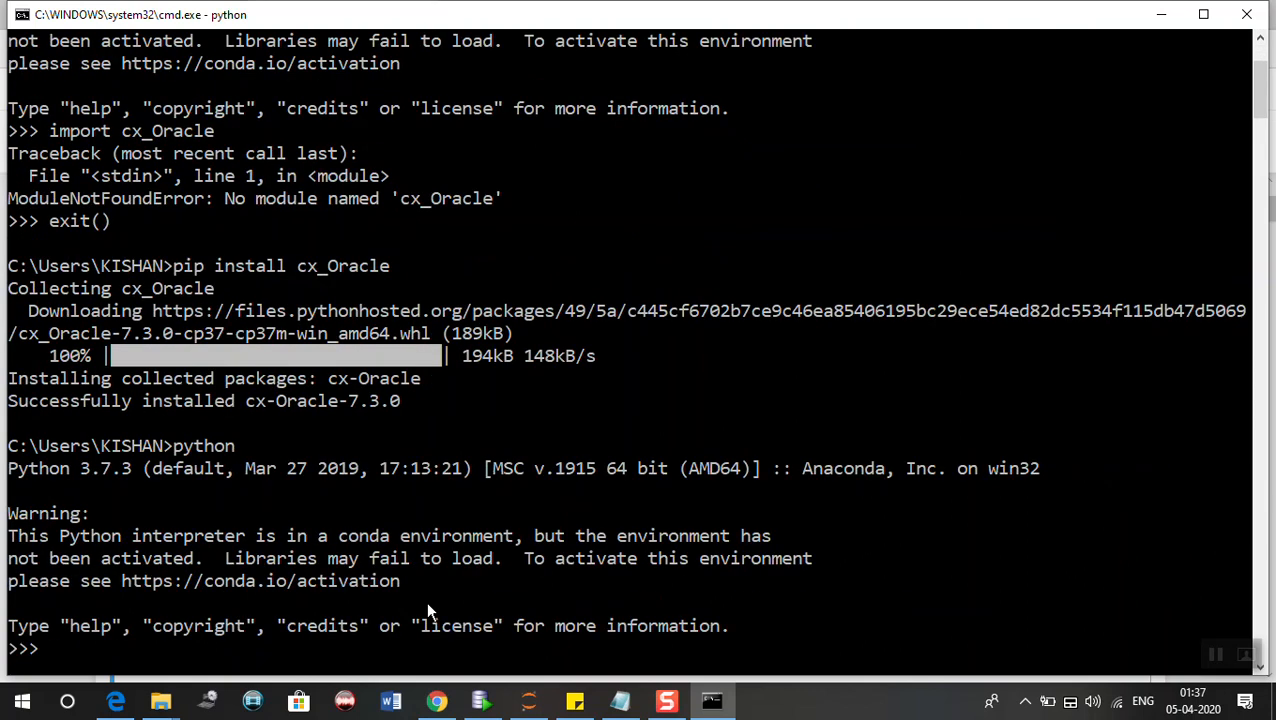
# Run 'import cx_Oracle' with no error this time, then exit() Python.
pyautogui.write('import v')
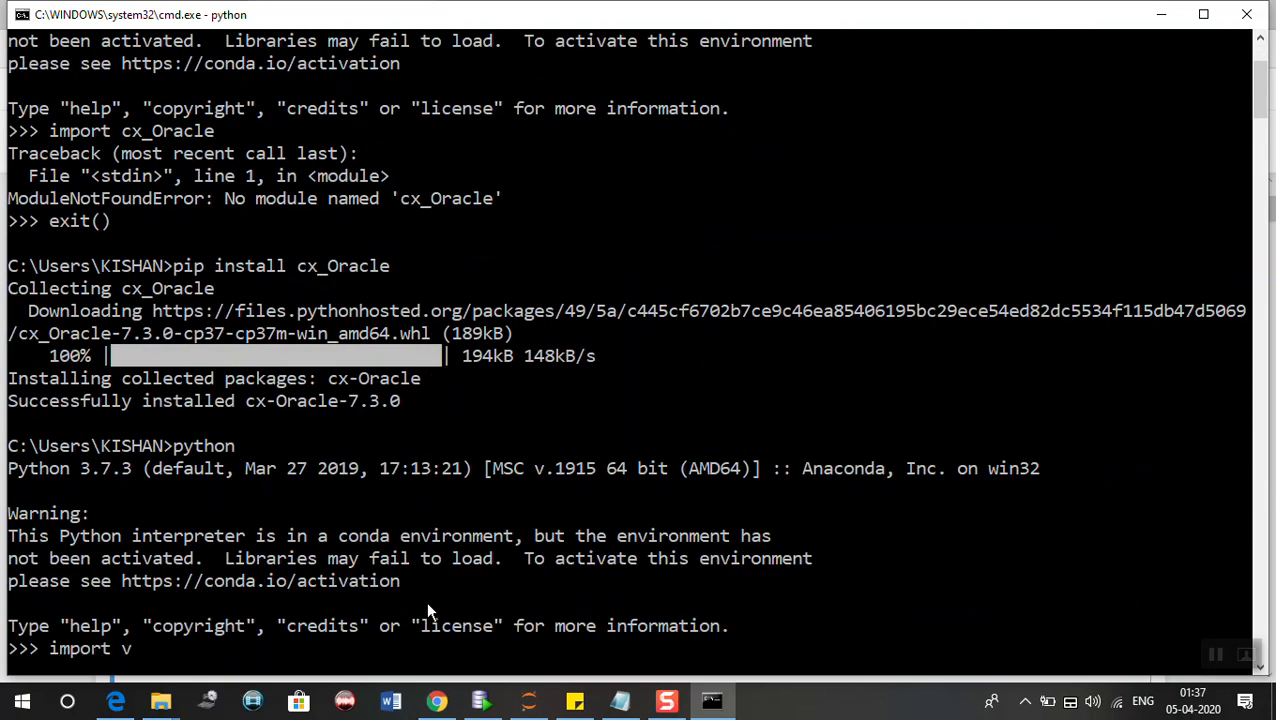
pyautogui.write('cx_Oracl')
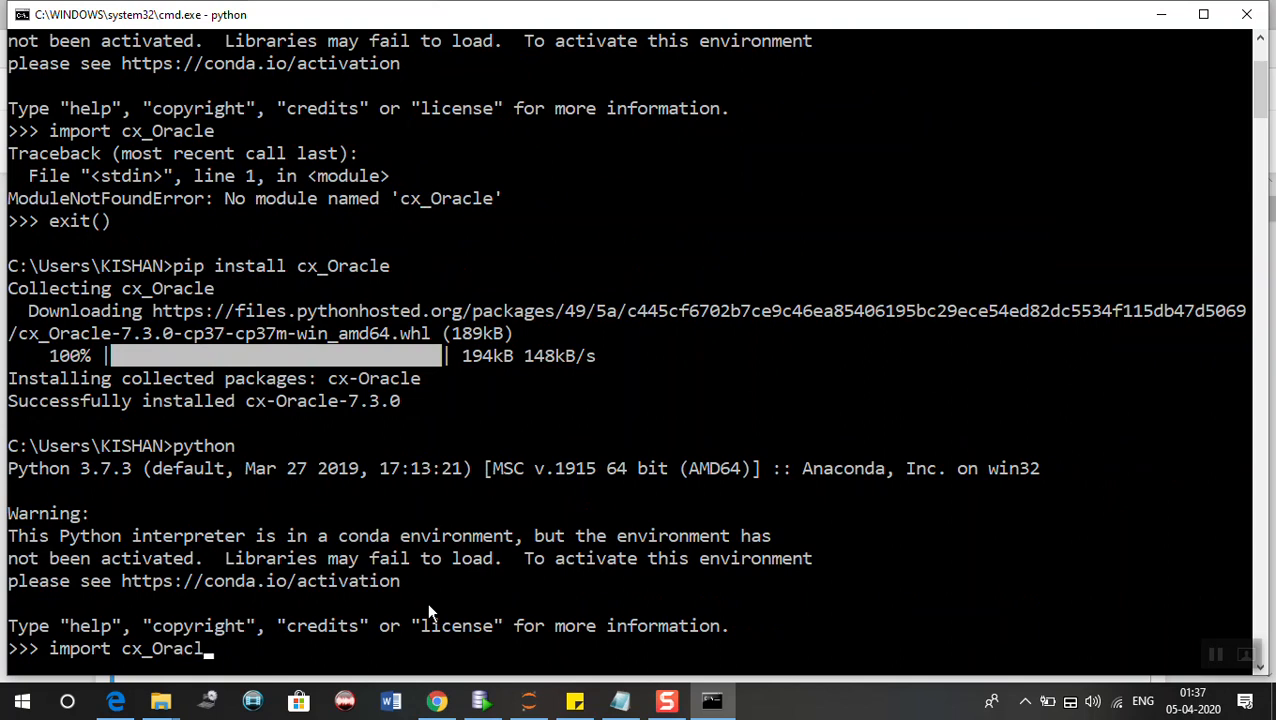
pyautogui.press('Return')
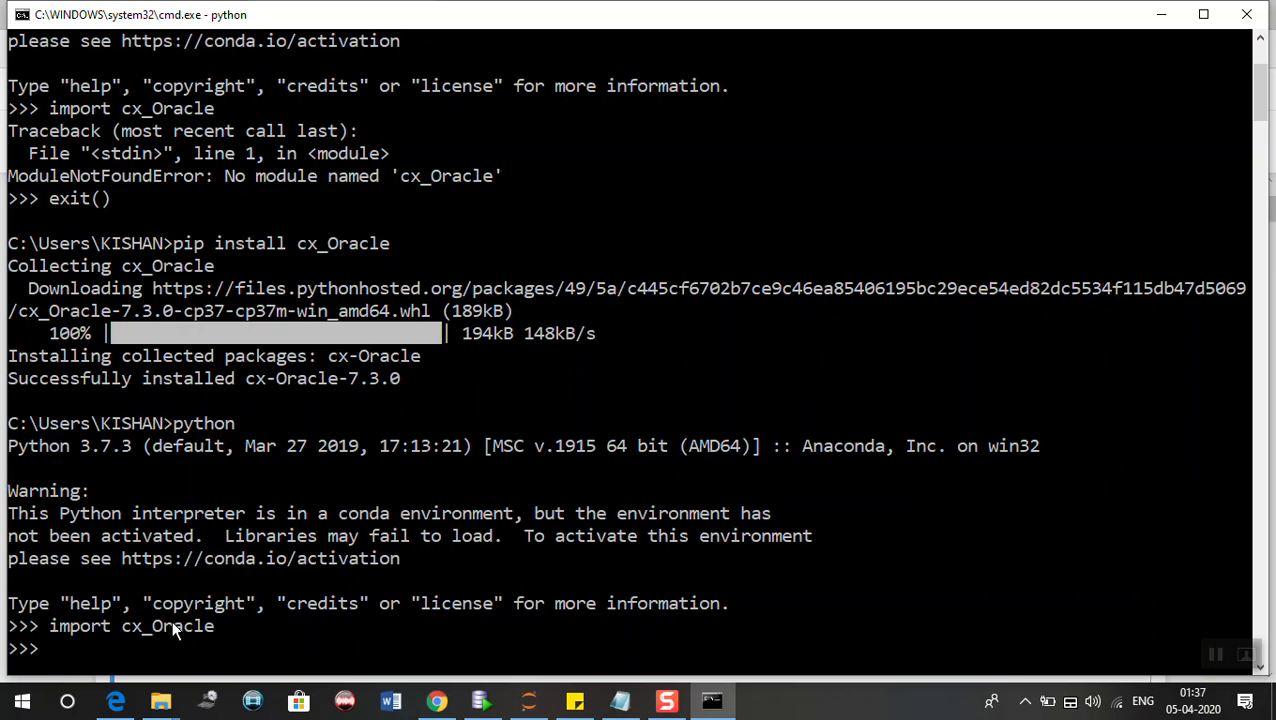
pyautogui.write('exit()')
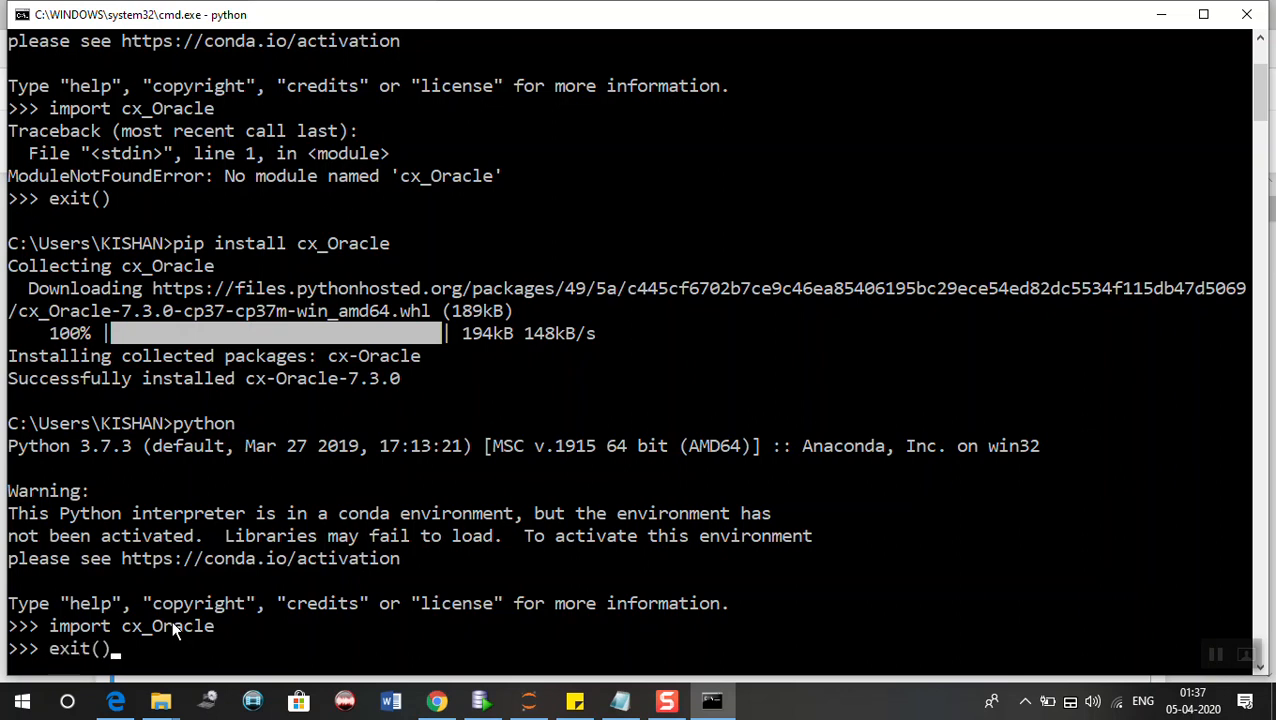
pyautogui.press('Return')
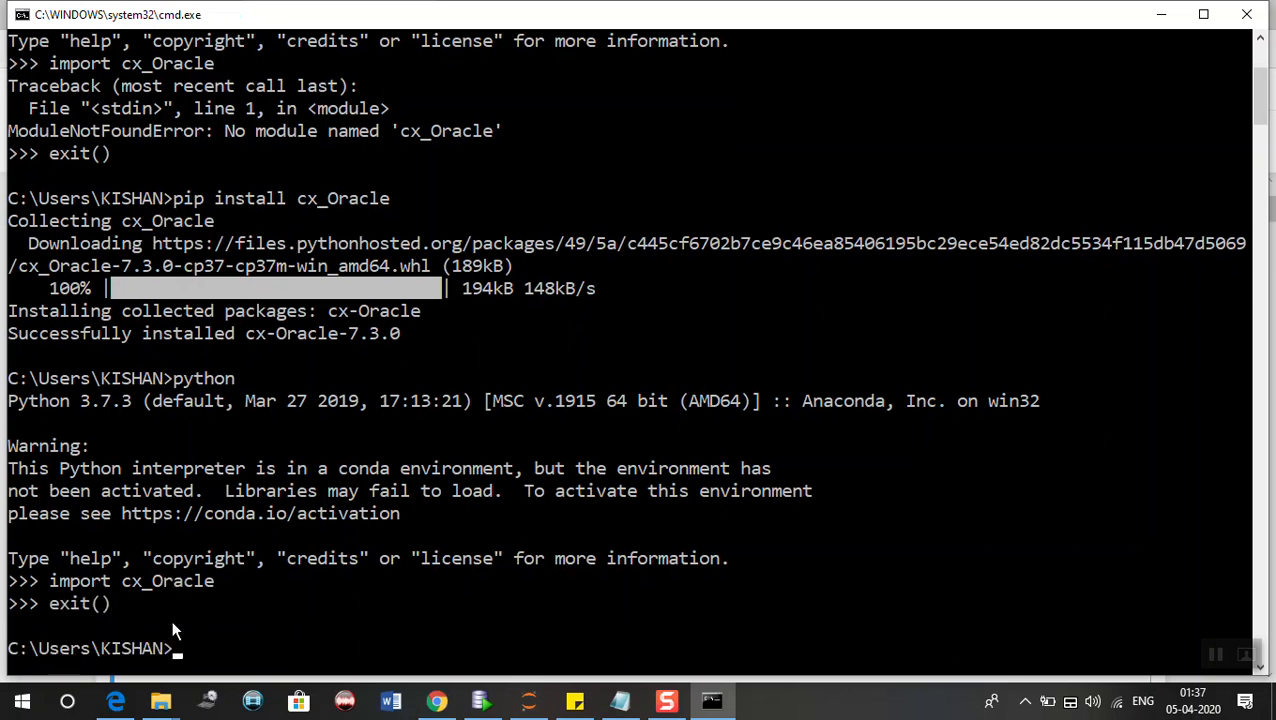
# Run 'pip install mysql==0.0.2', reported already satisfied along with mysqlclient.
pyautogui.write('pip install cx_Oracle')
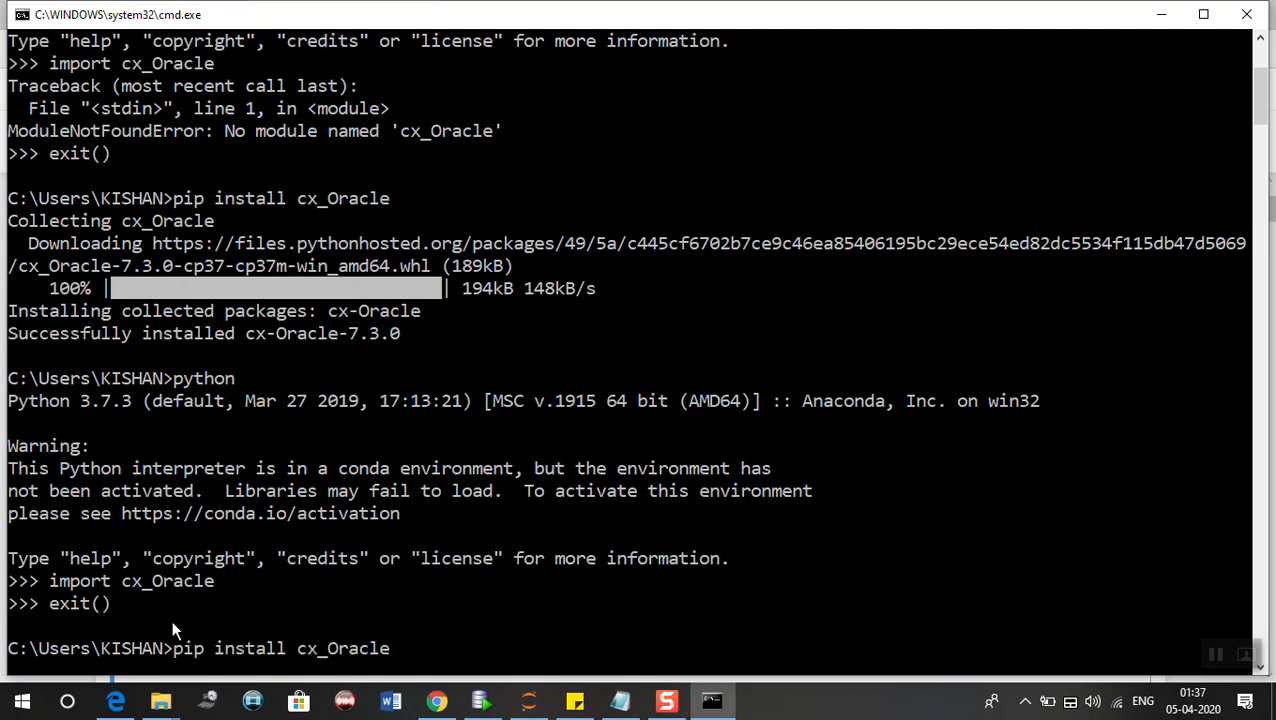
pyautogui.press('Backspace')
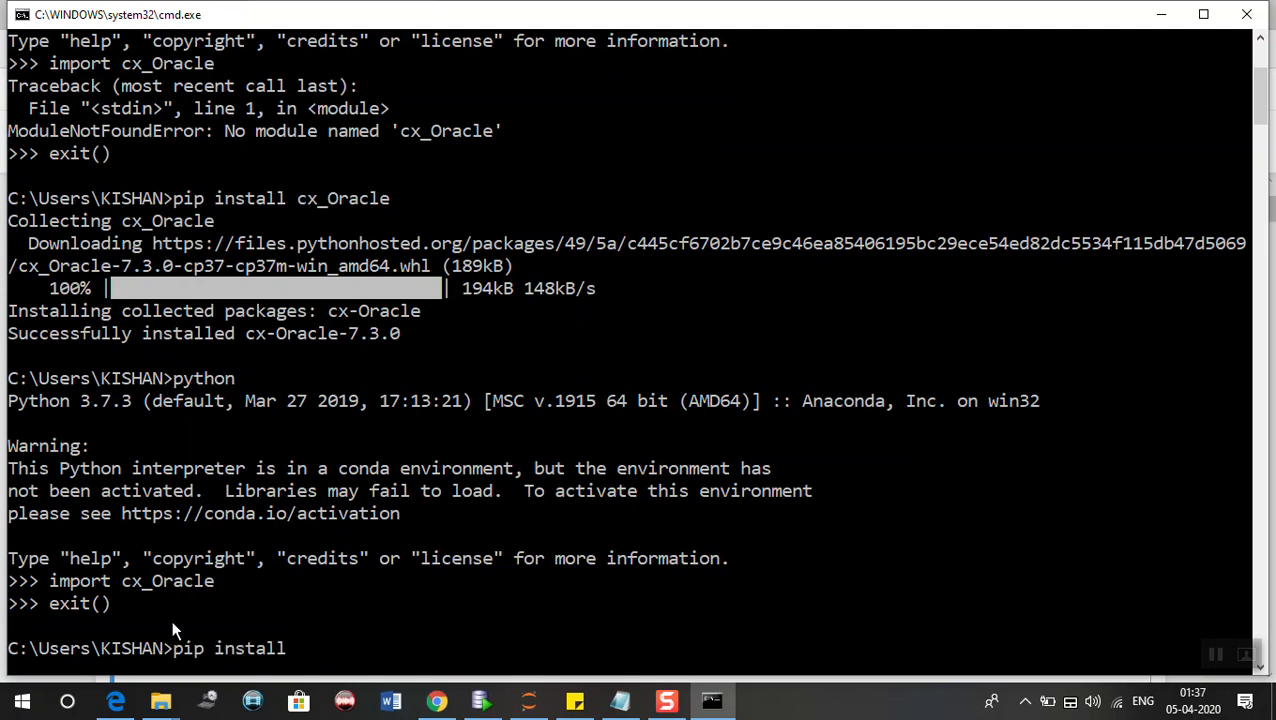
pyautogui.write('mysql')
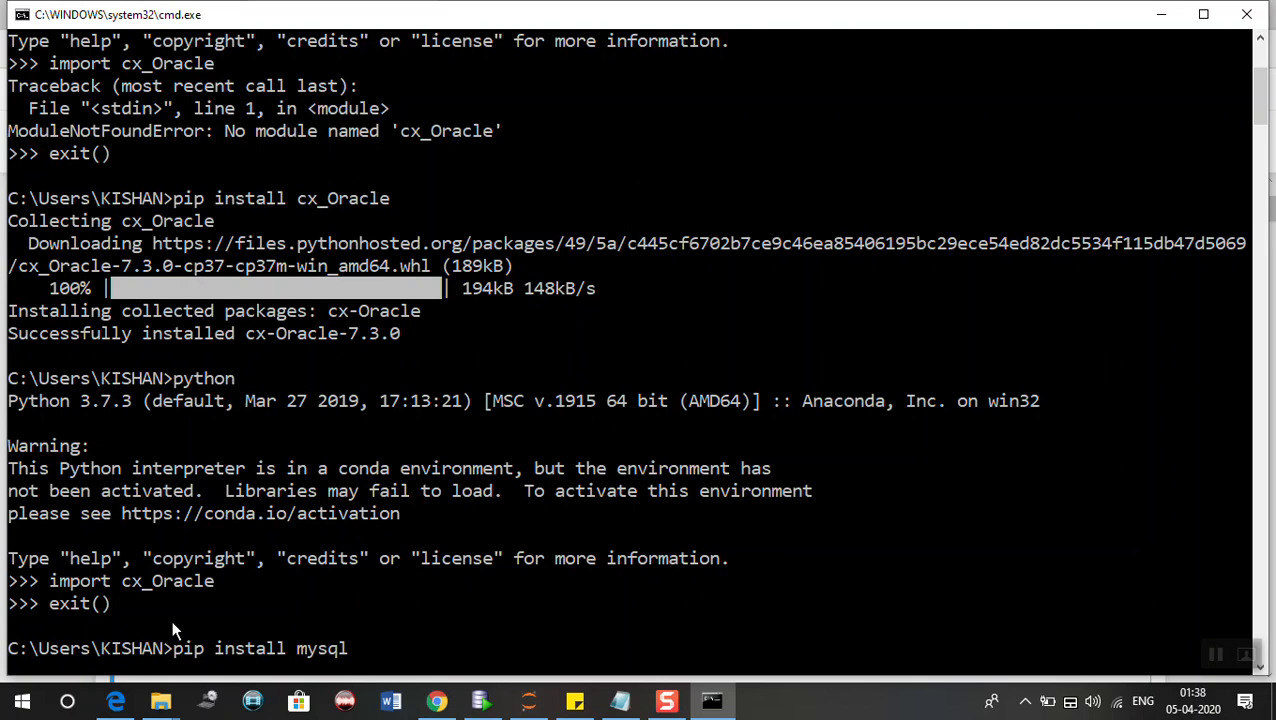
pyautogui.write('==0')
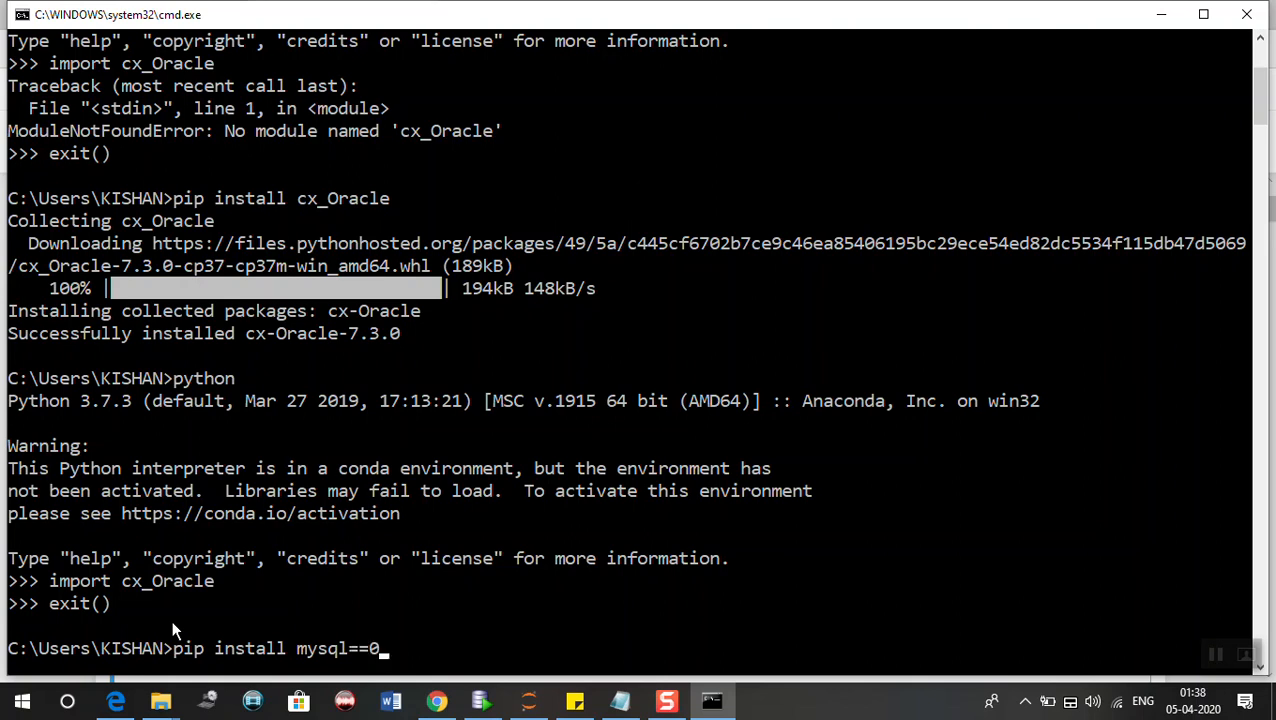
pyautogui.write('.0.2')
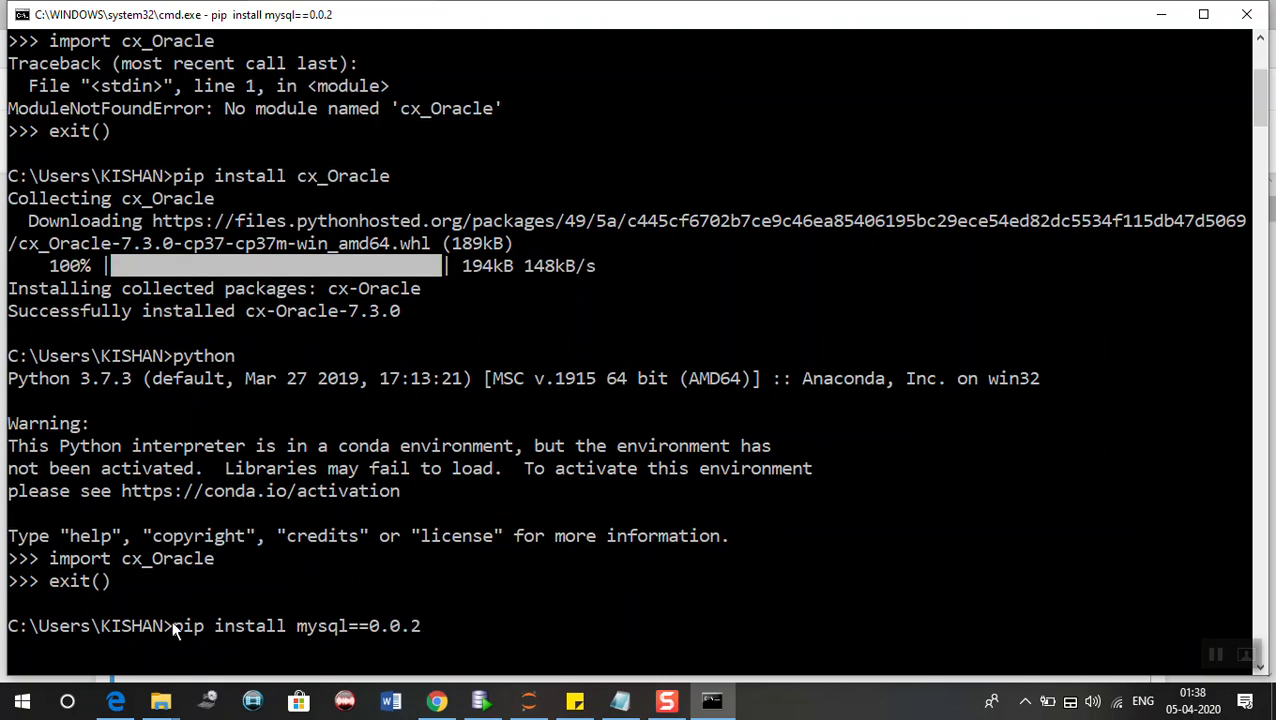
pyautogui.press('Return')
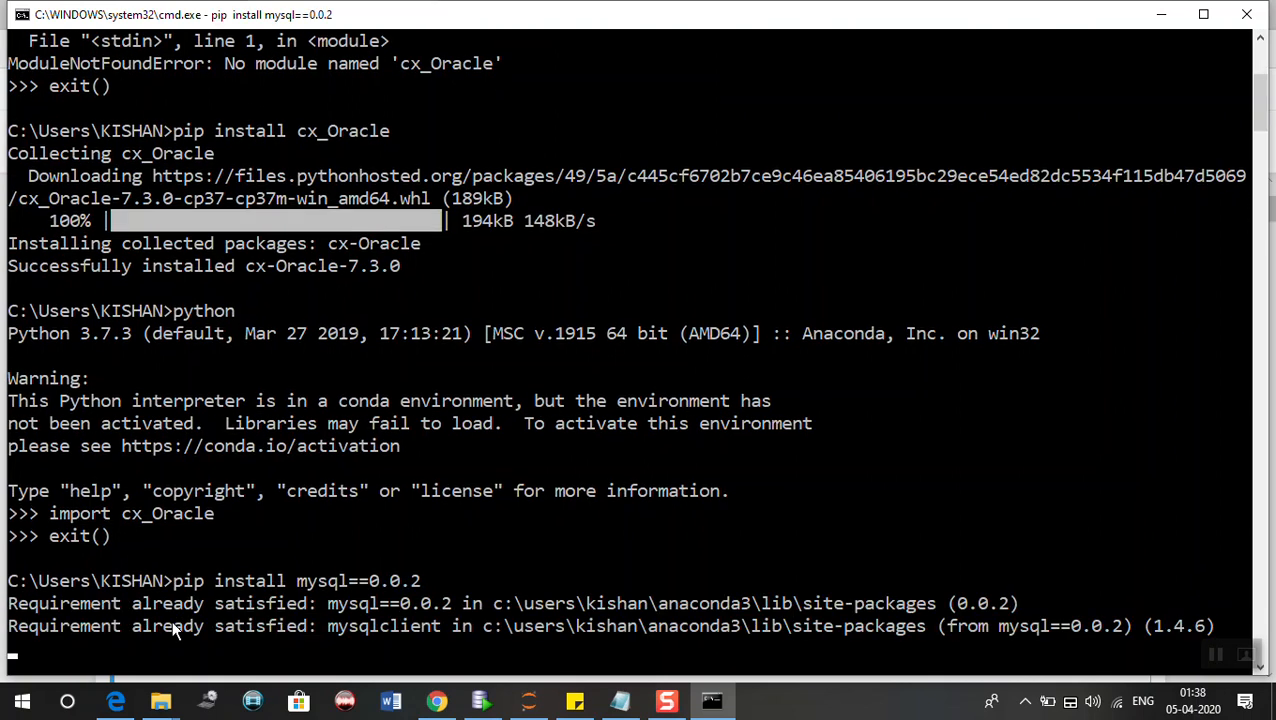
pyautogui.press('Return')
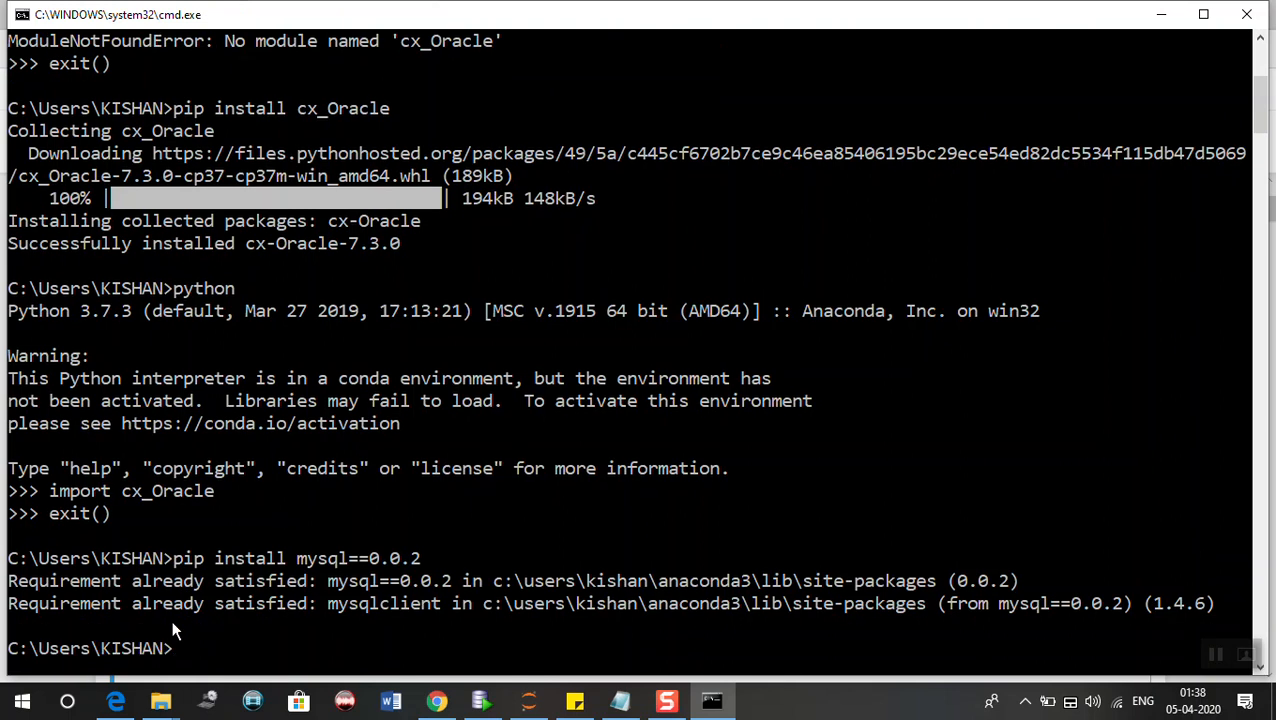
pyautogui.moveTo(360, 570)
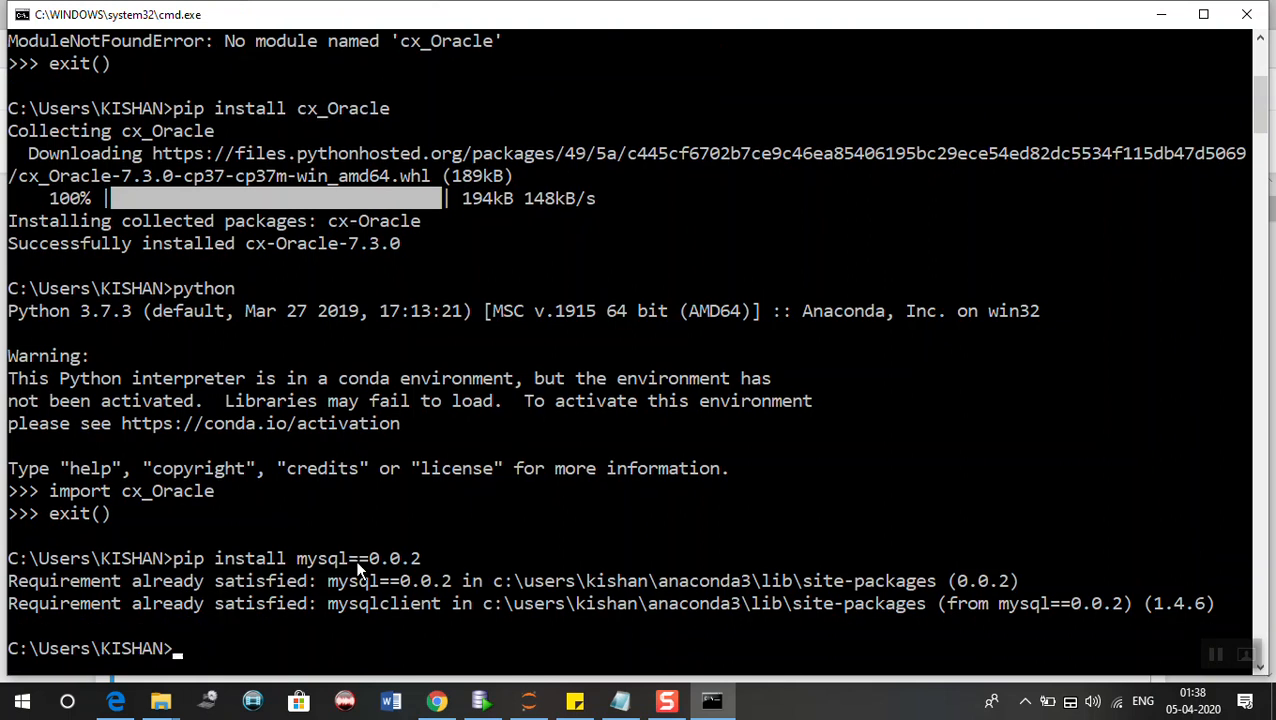
pyautogui.moveTo(20, 588)
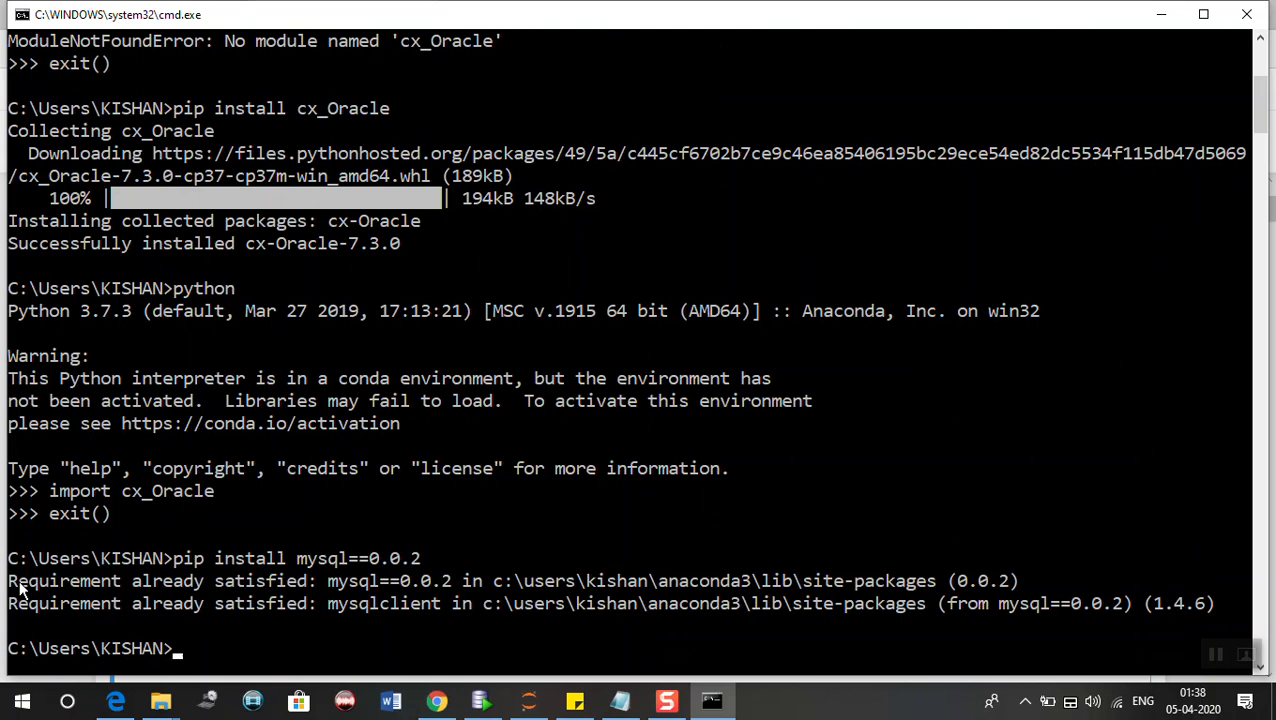
pyautogui.moveTo(344, 588)
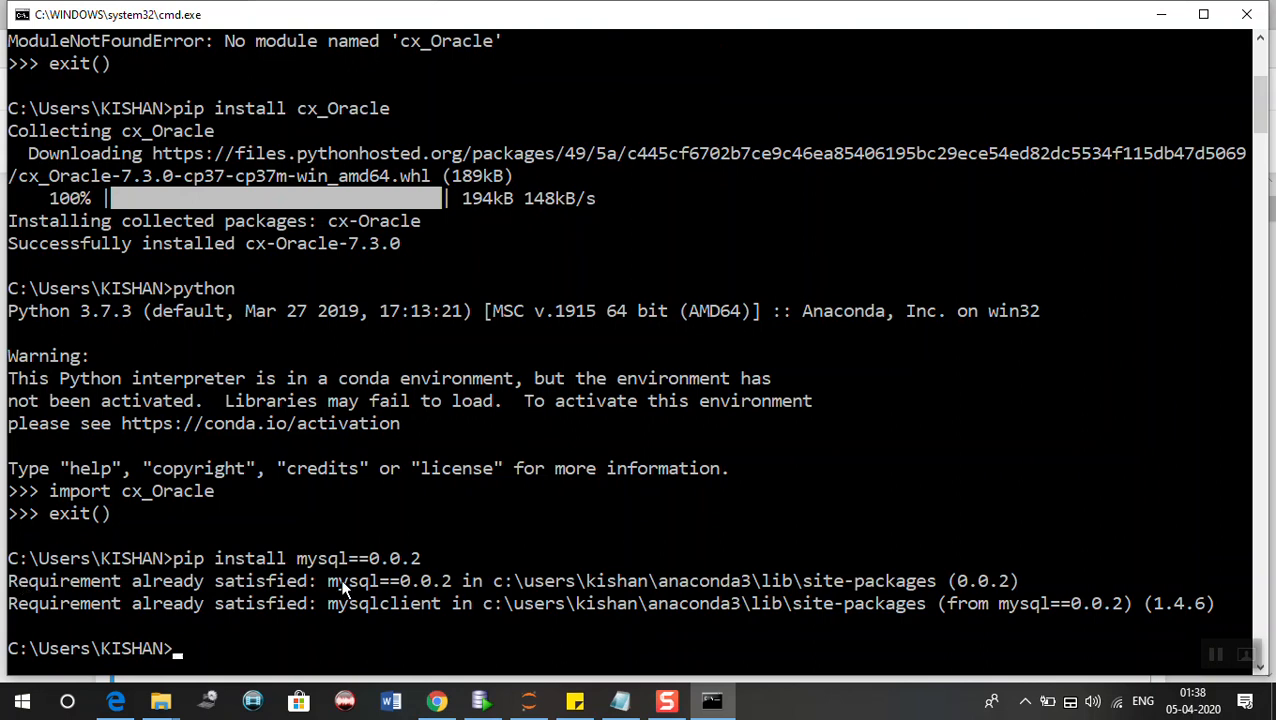
pyautogui.moveTo(988, 620)
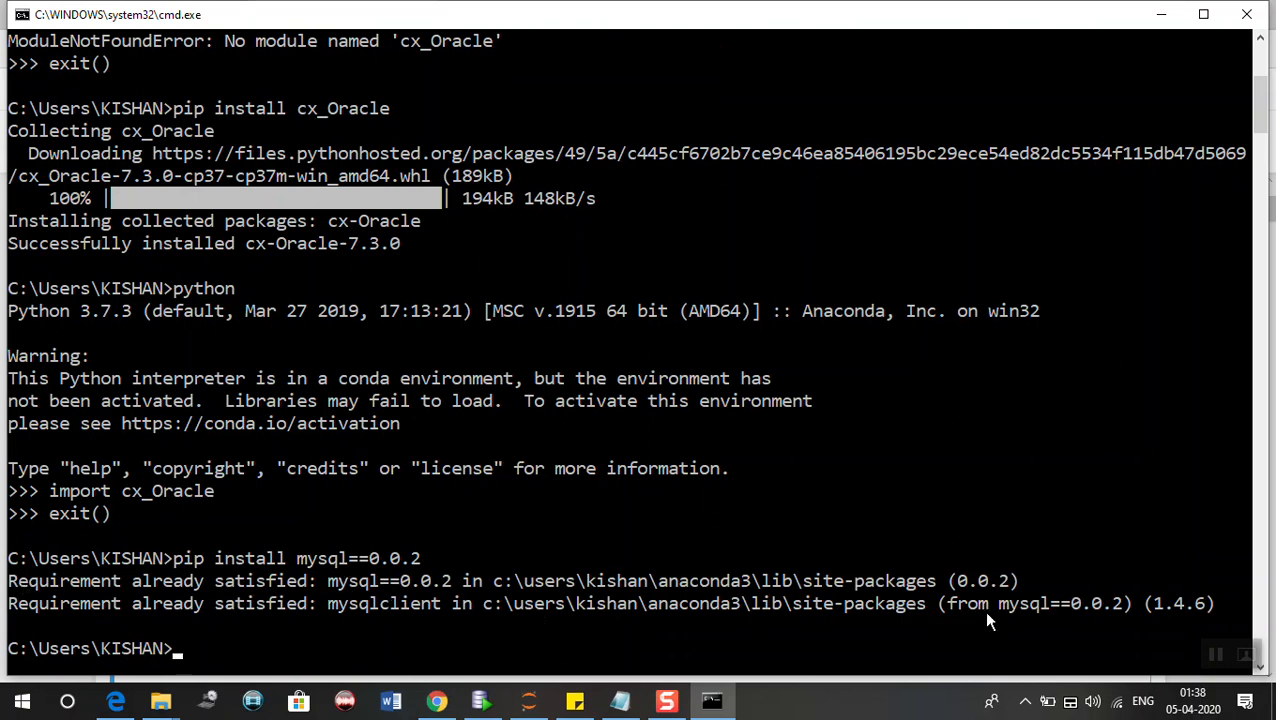
pyautogui.moveTo(490, 500)
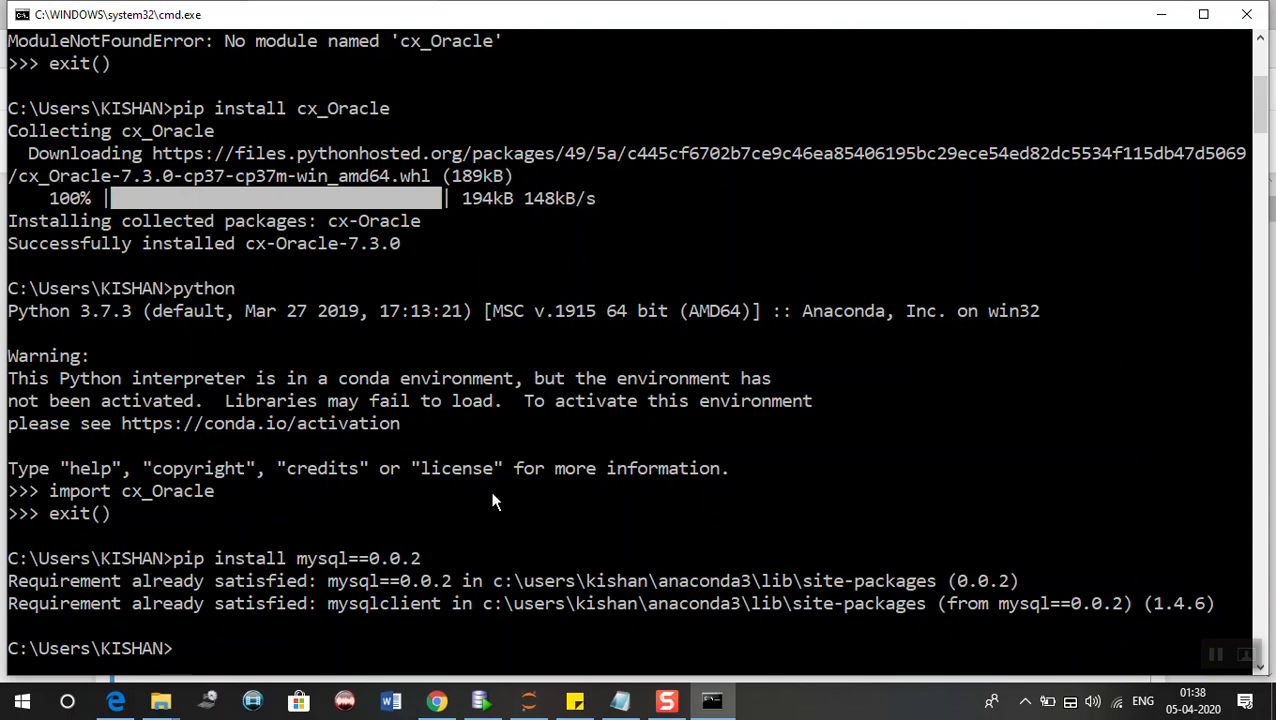
# Run 'pip uninstall cx_Oracle' and answer y to remove cx-Oracle 7.3.0.
pyautogui.write('p')
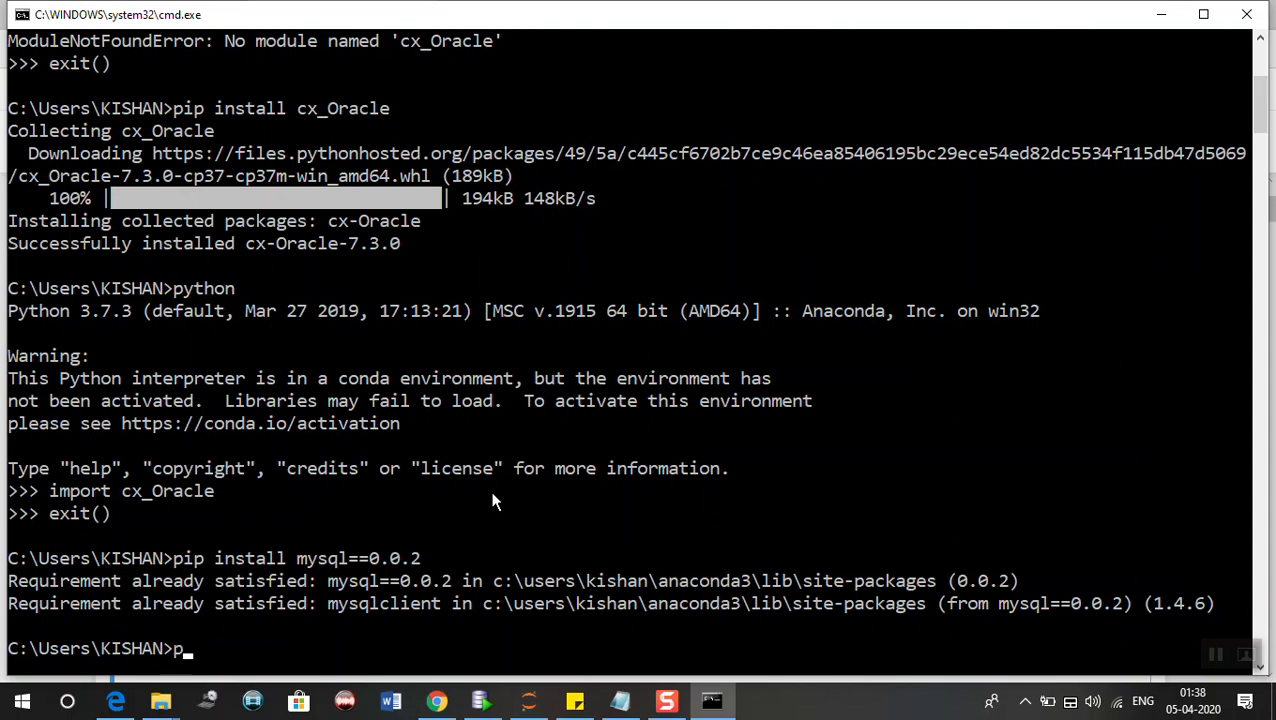
pyautogui.write('ip uninstall')
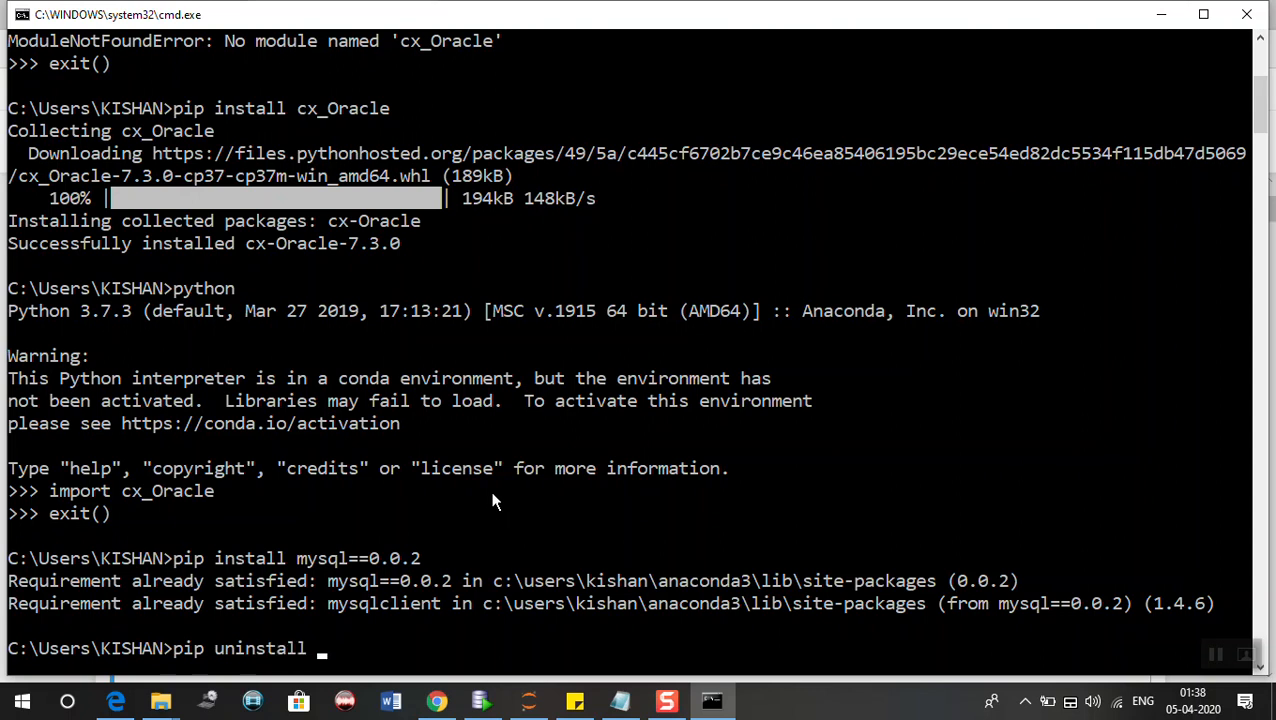
pyautogui.write('cx_Ora')
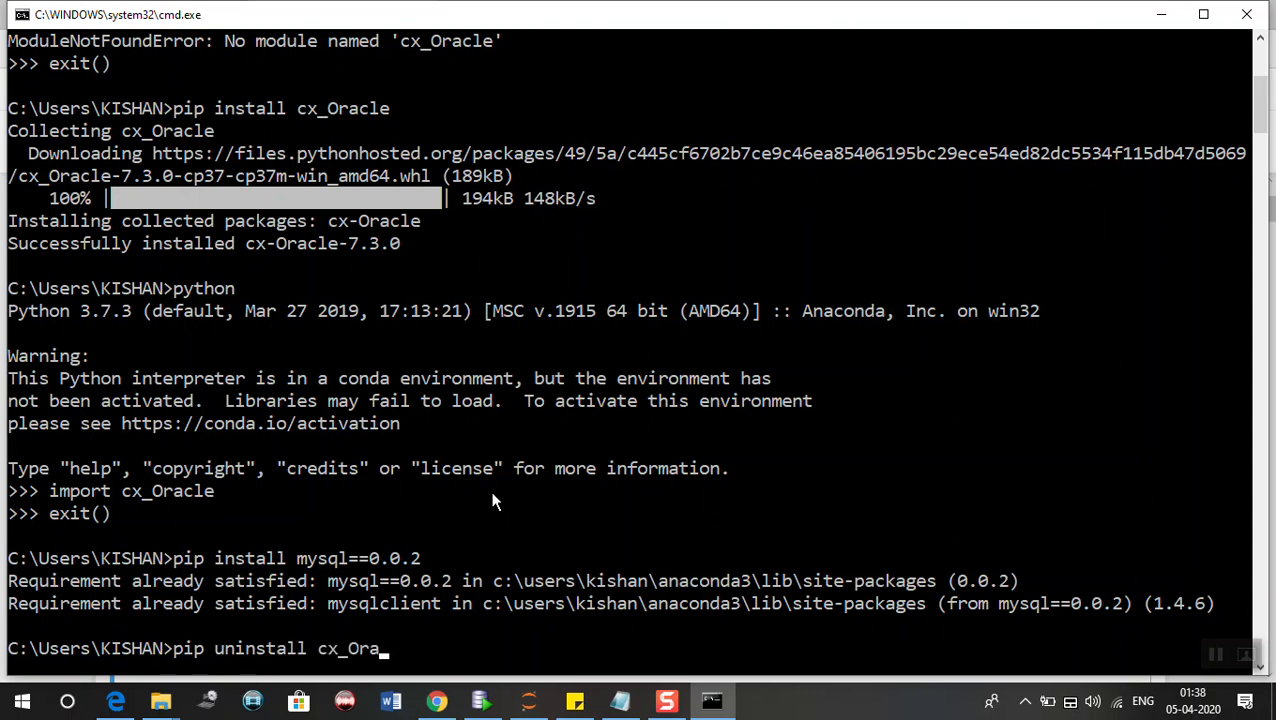
pyautogui.write('ce')
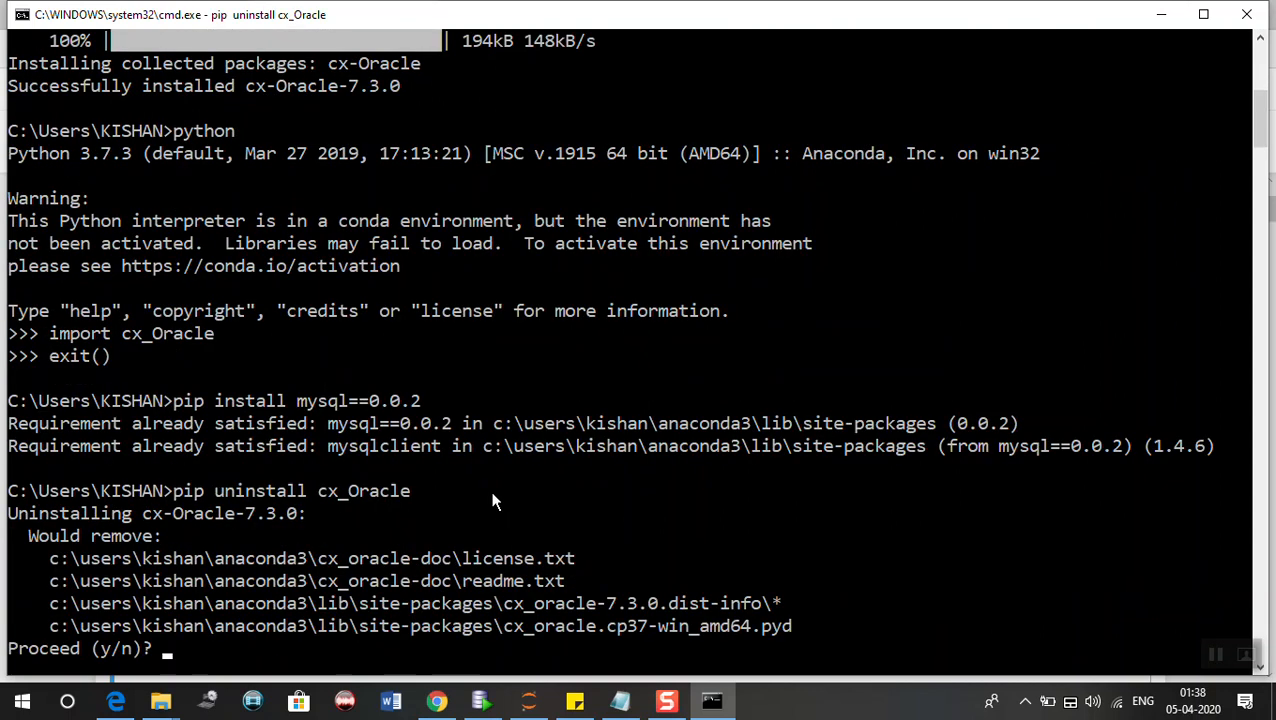
pyautogui.write('y')
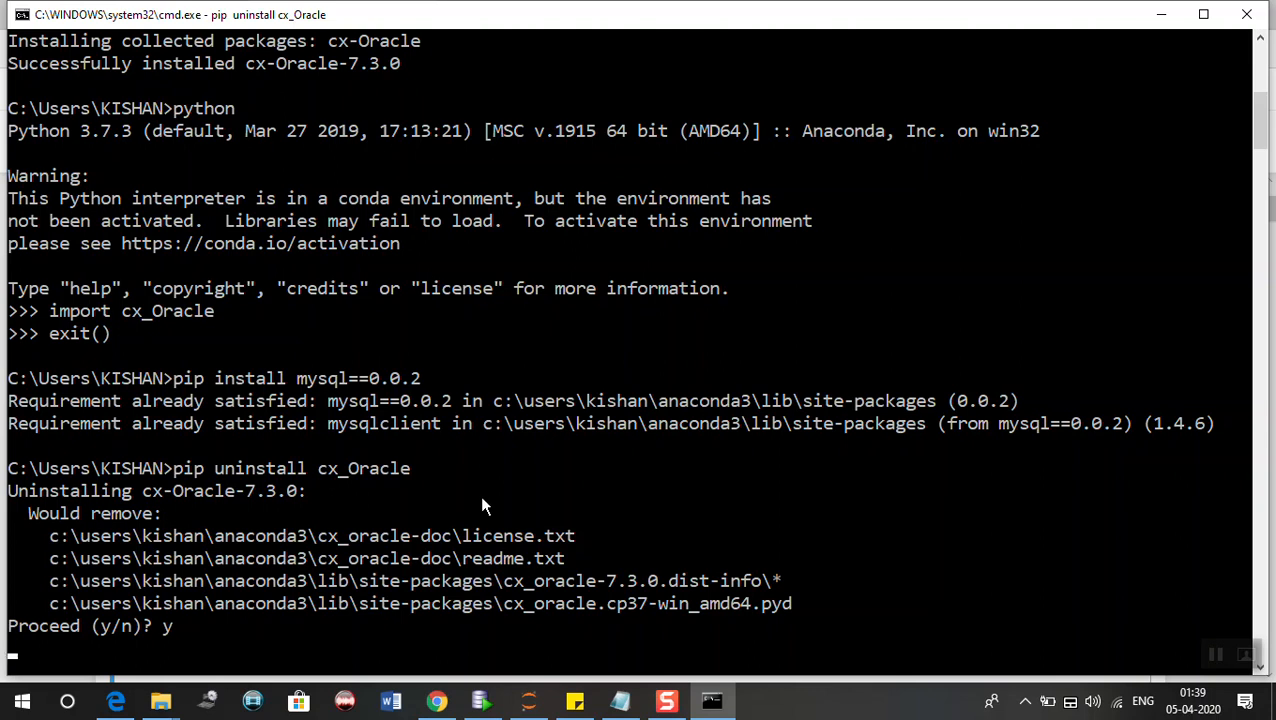
pyautogui.moveTo(326, 560)
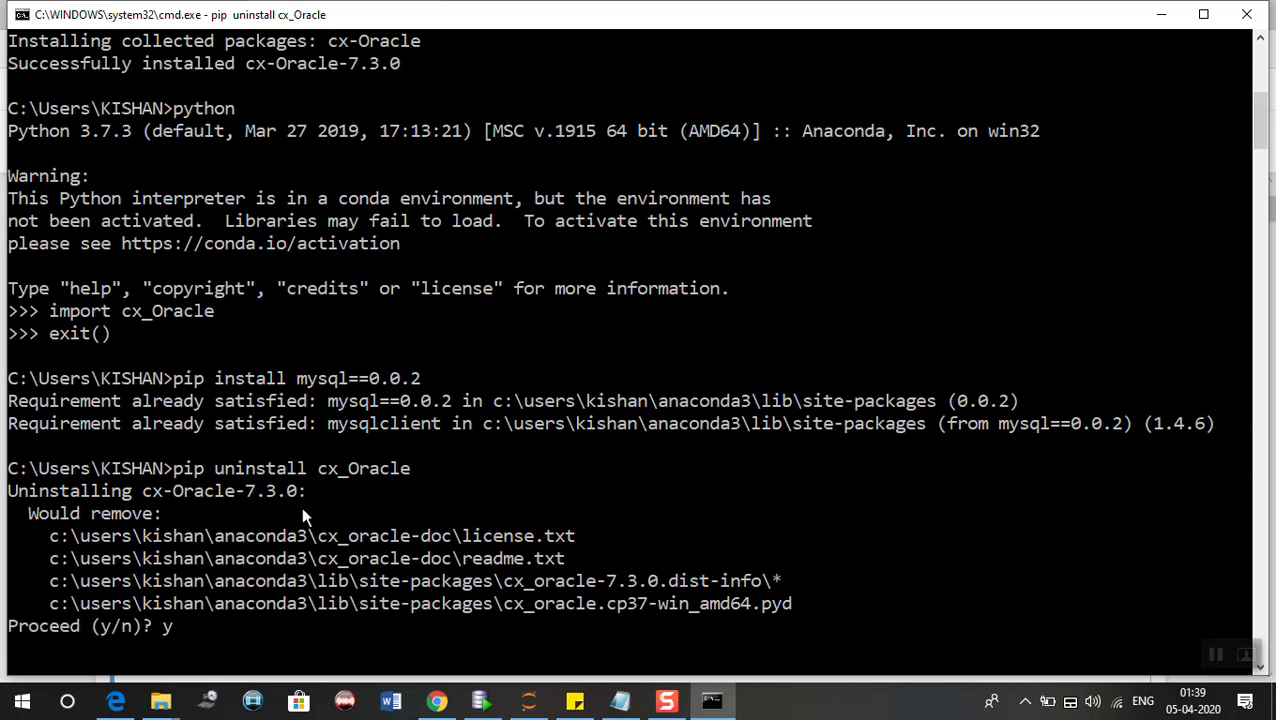
pyautogui.moveTo(292, 544)
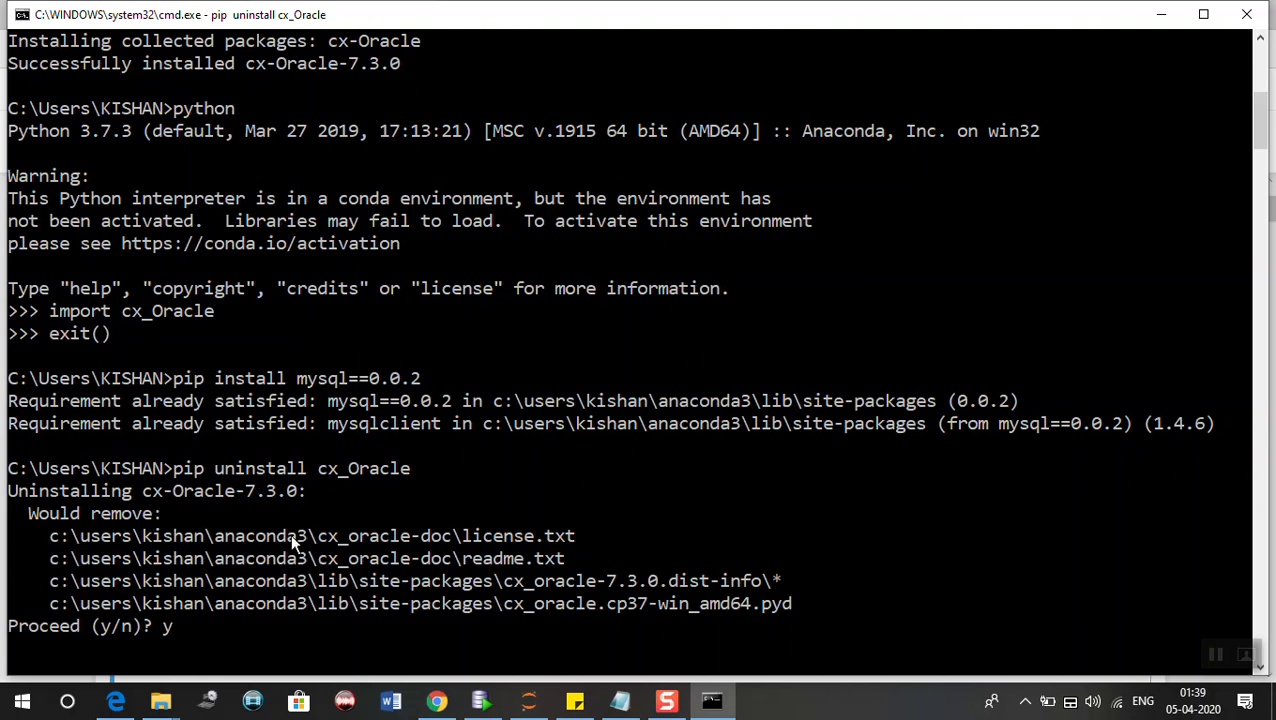
pyautogui.moveTo(524, 610)
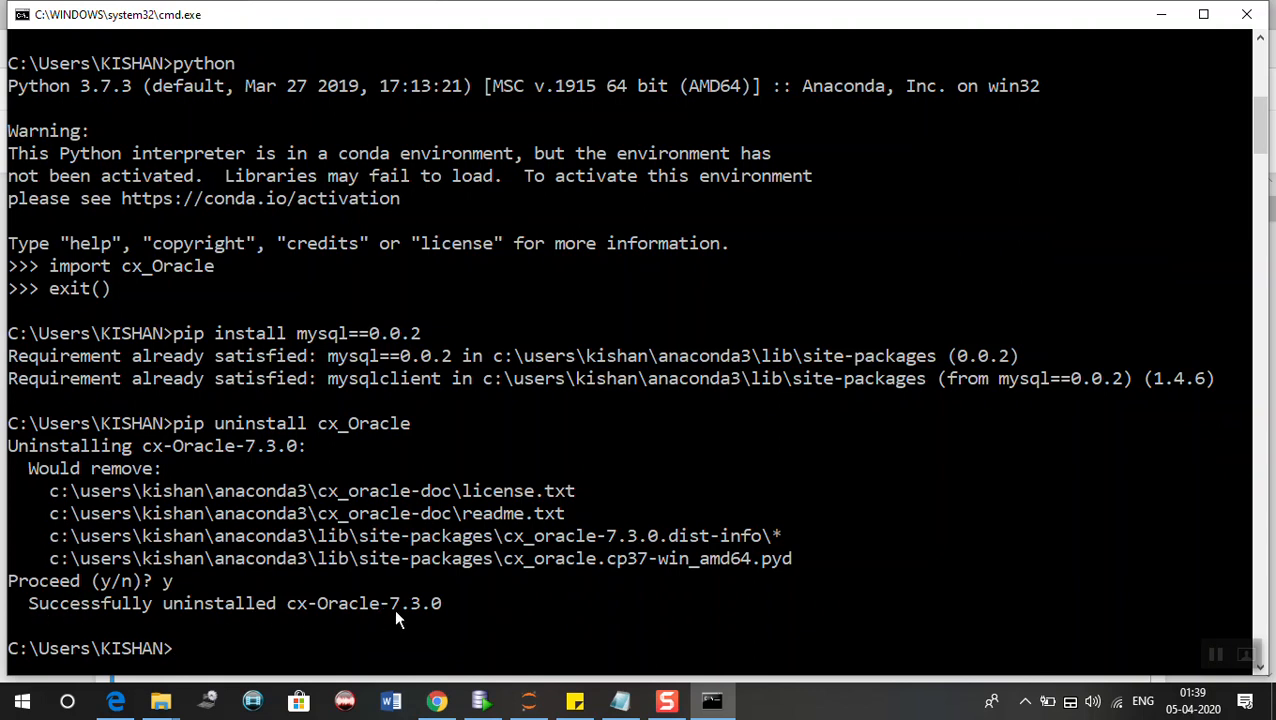
# Start Python, see 'import cx_Oracle' fail with ModuleNotFoundError, then exit().
pyautogui.write('python')
pyautogui.write('import cx_Oracl')
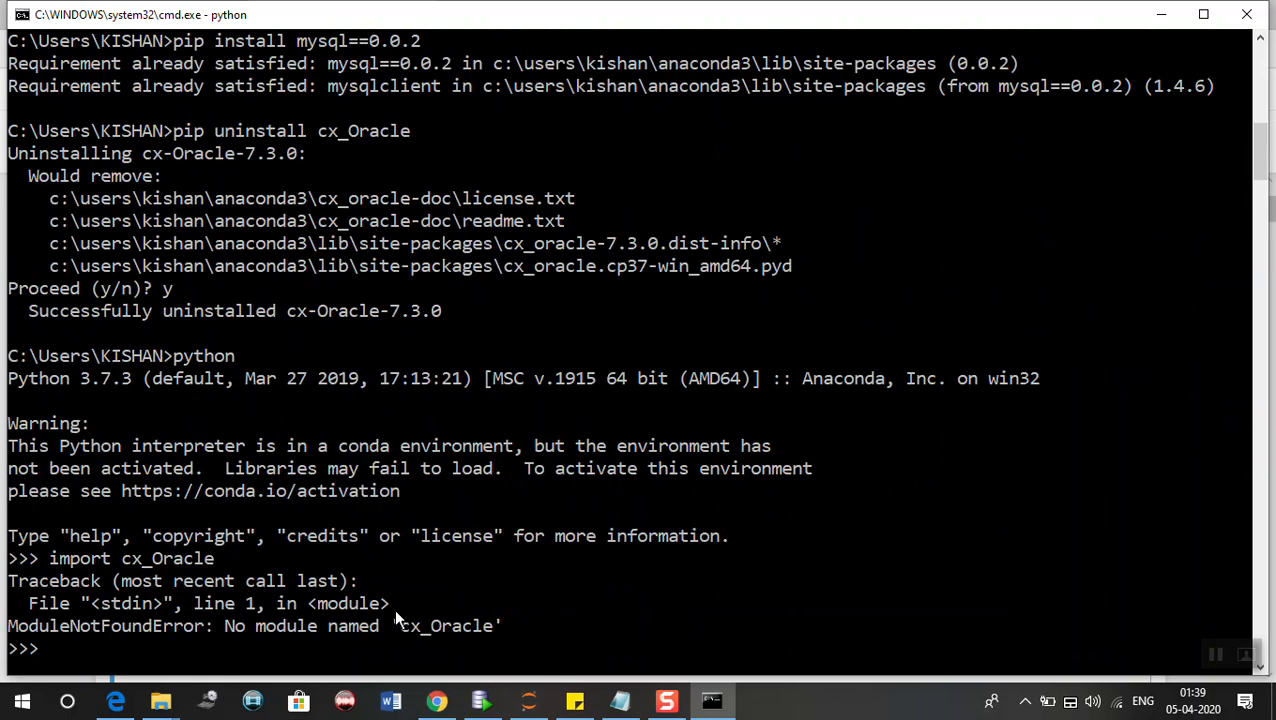
pyautogui.write('exit()')
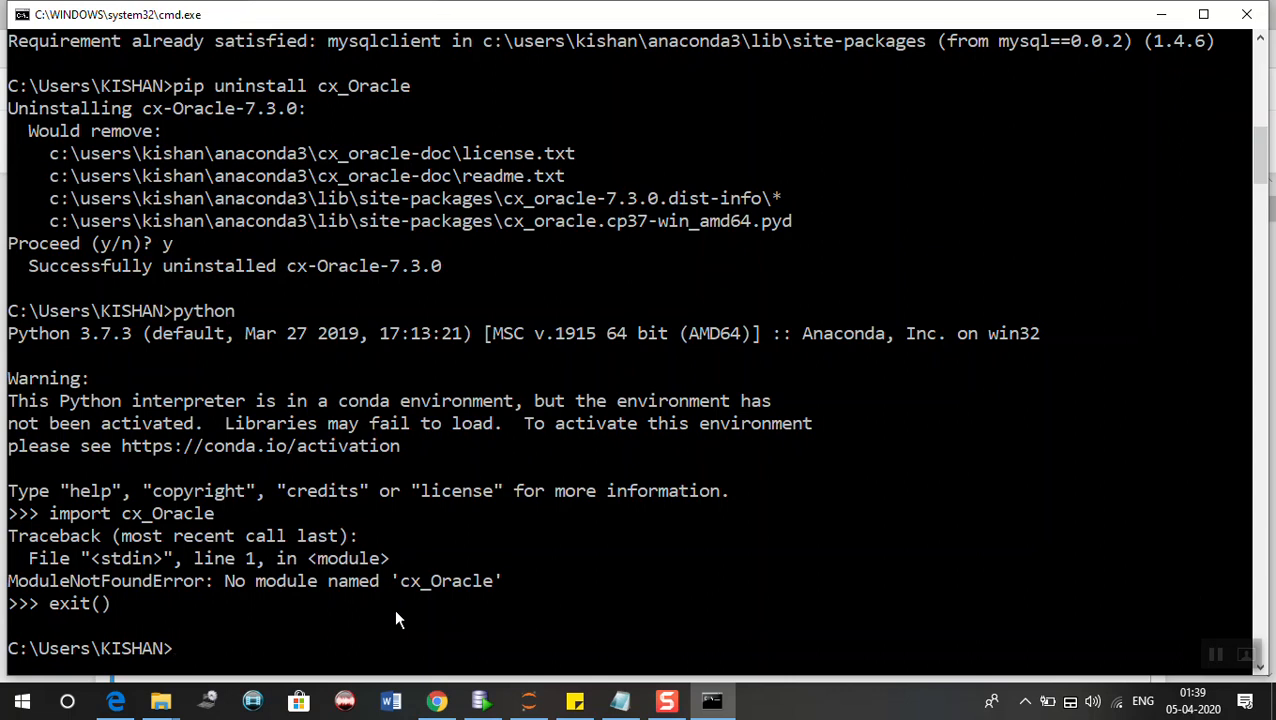
pyautogui.write('pi')
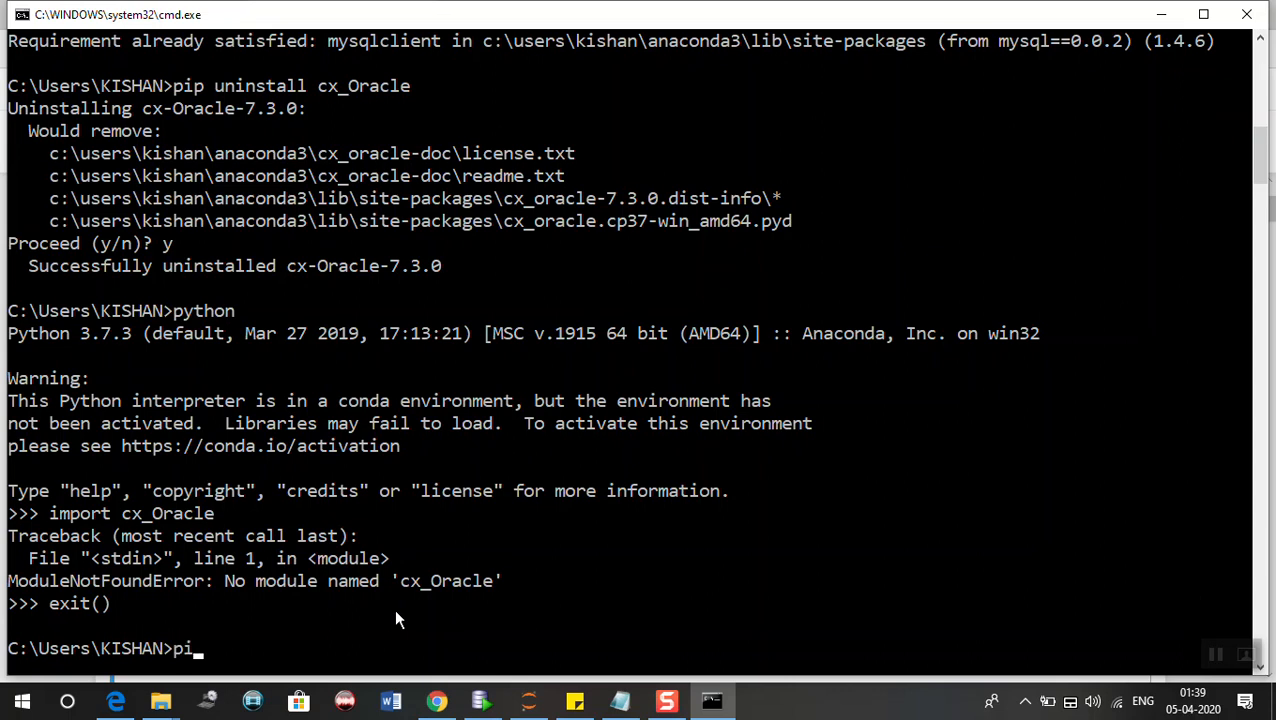
# Type 'pip install -r' at the prompt without running it yet.
pyautogui.write('p')
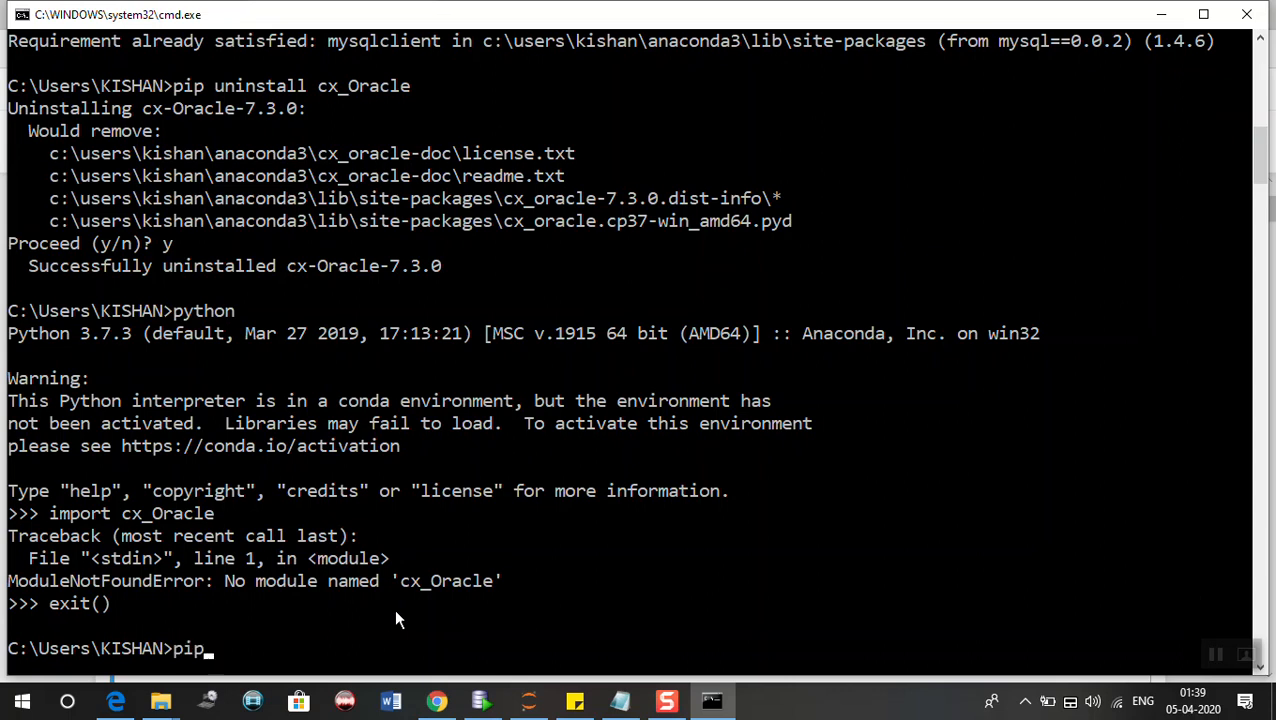
pyautogui.write('install0')
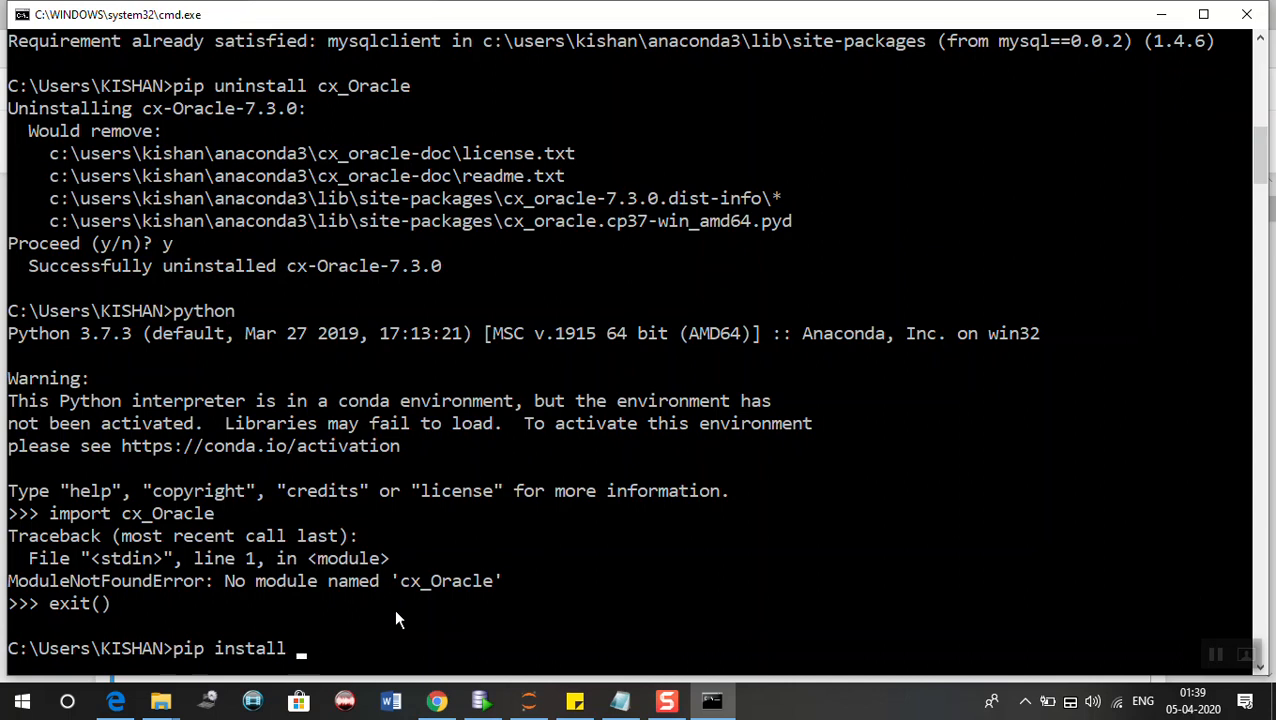
pyautogui.write('-r')
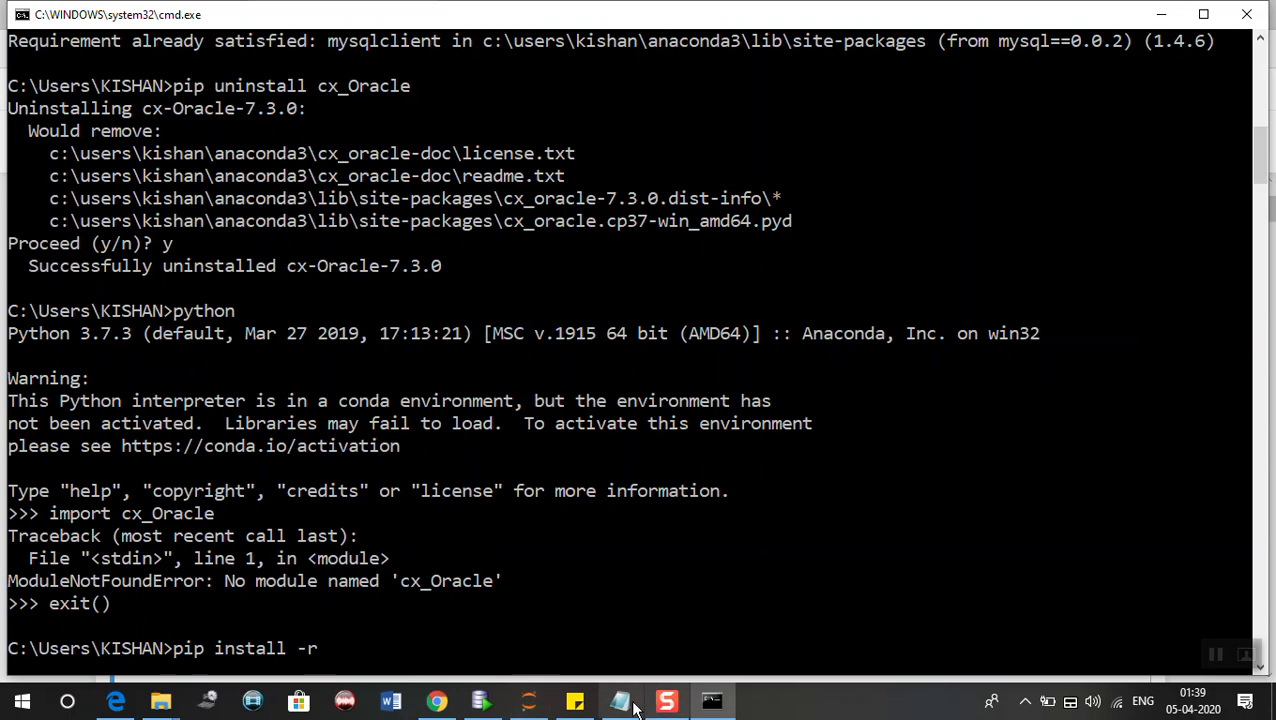
pyautogui.click(620, 700)
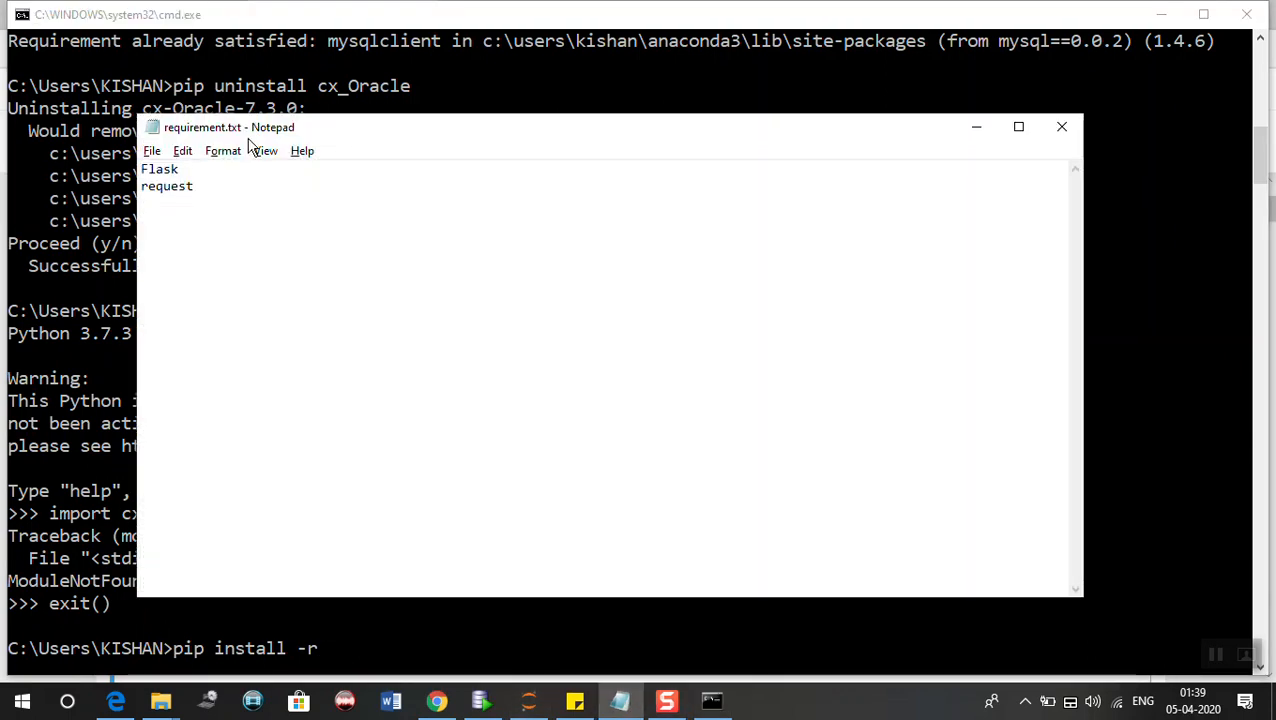
pyautogui.doubleClick(168, 186)
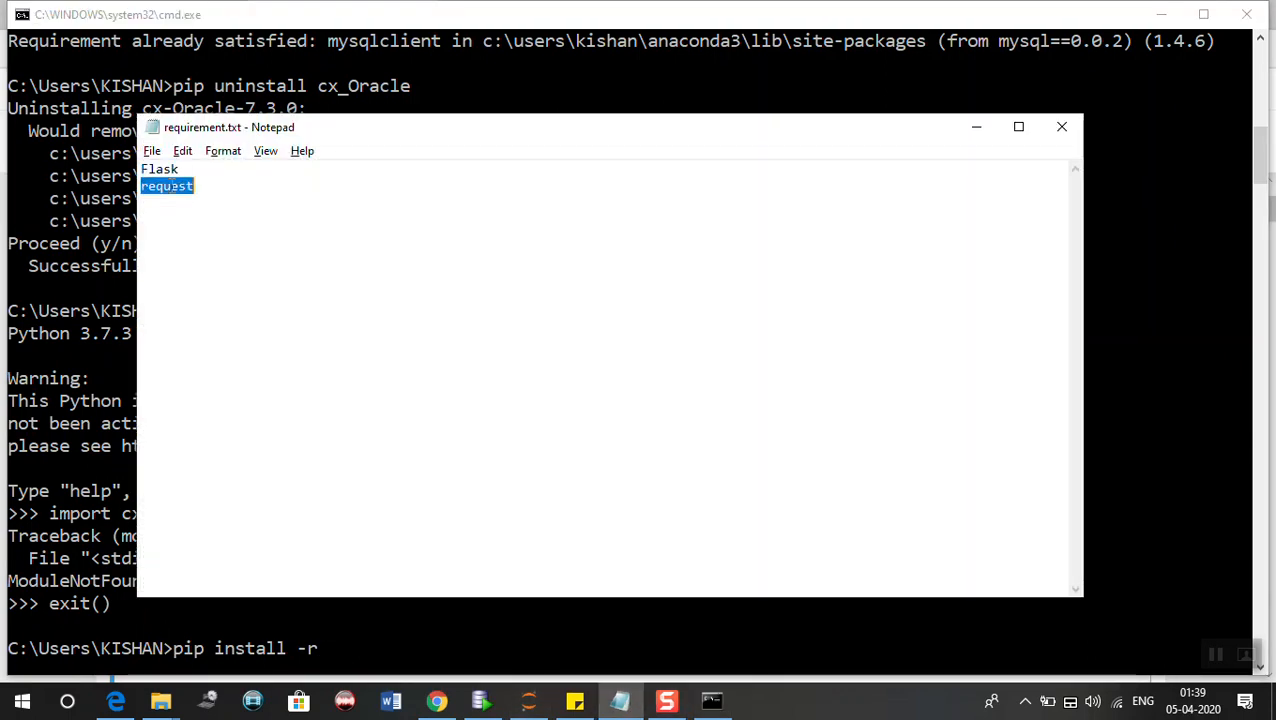
pyautogui.moveTo(1052, 132)
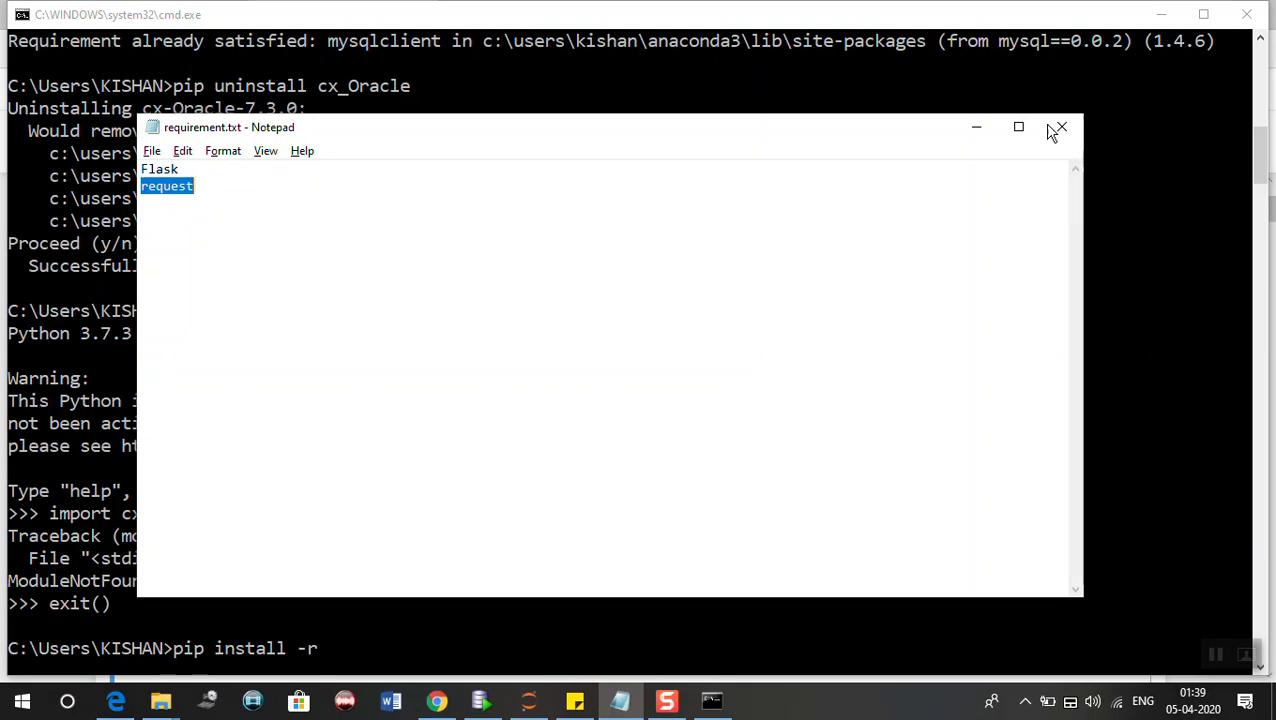
pyautogui.click(1060, 128)
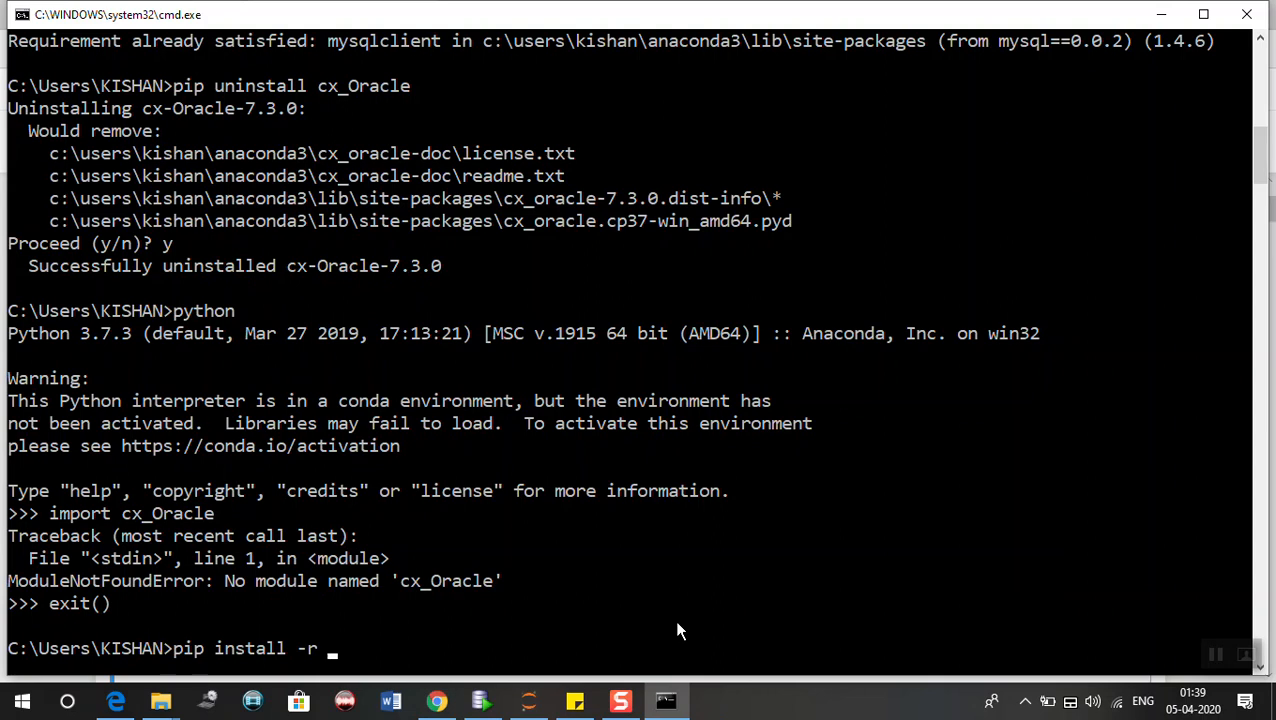
# Run 'pip install -r requirement.txt', installing request 2019.4.13 and its dependencies.
pyautogui.write('r')
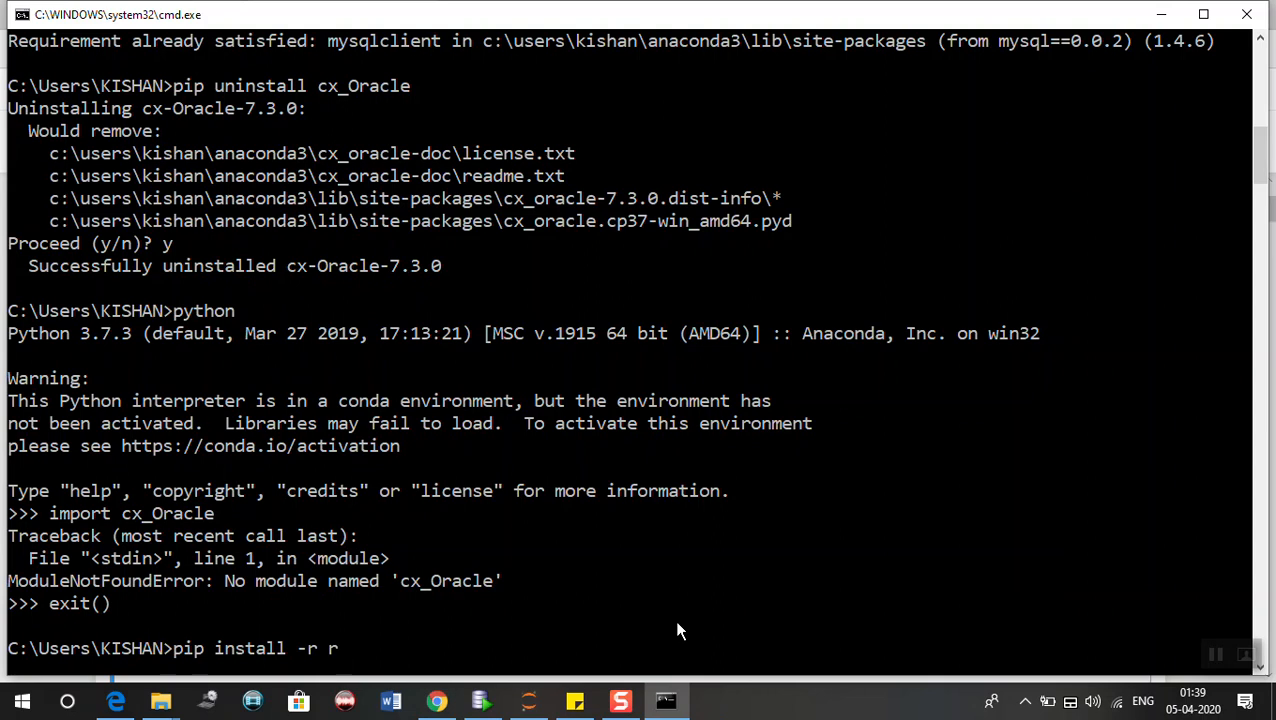
pyautogui.write('equirement.txt')
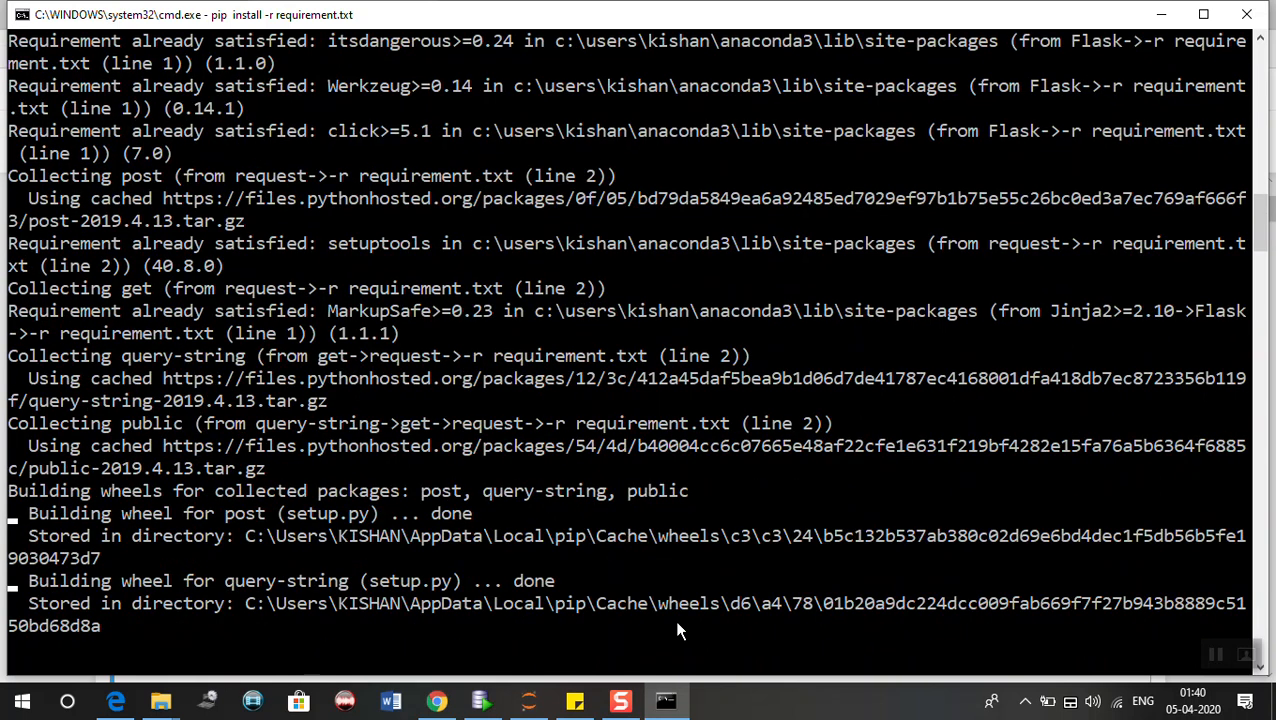
pyautogui.scroll(-3)
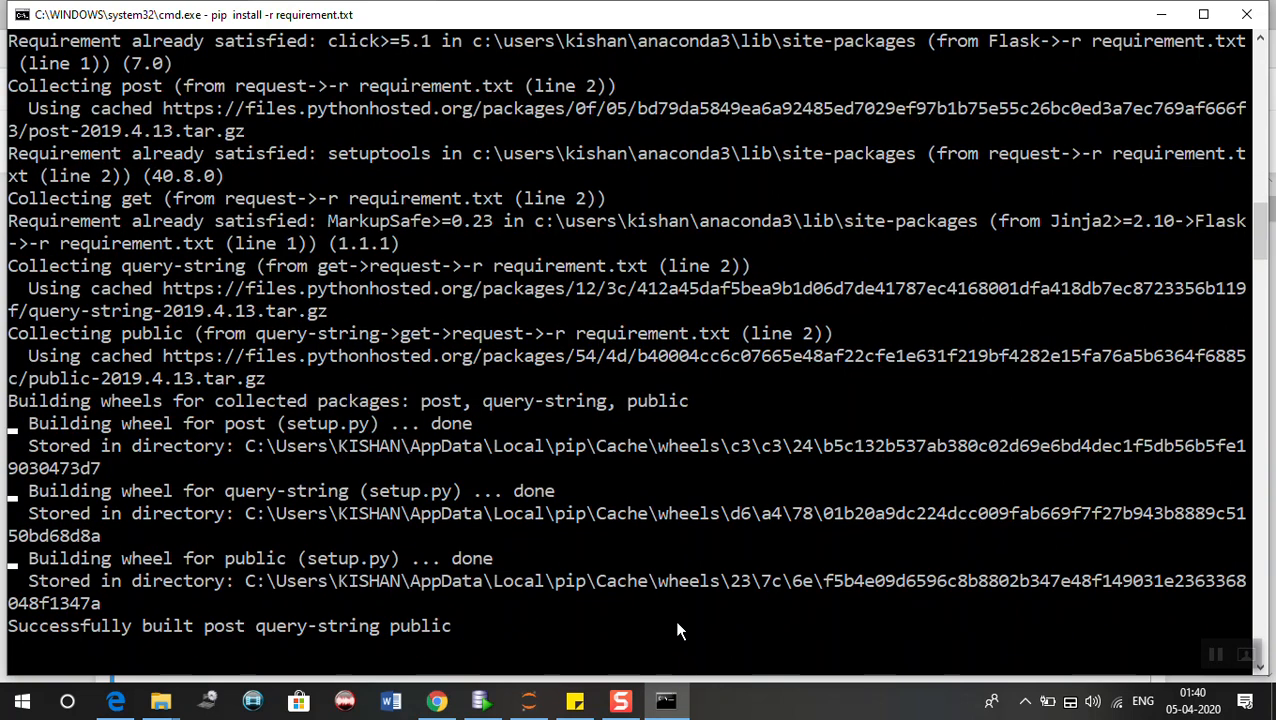
pyautogui.scroll(-3)
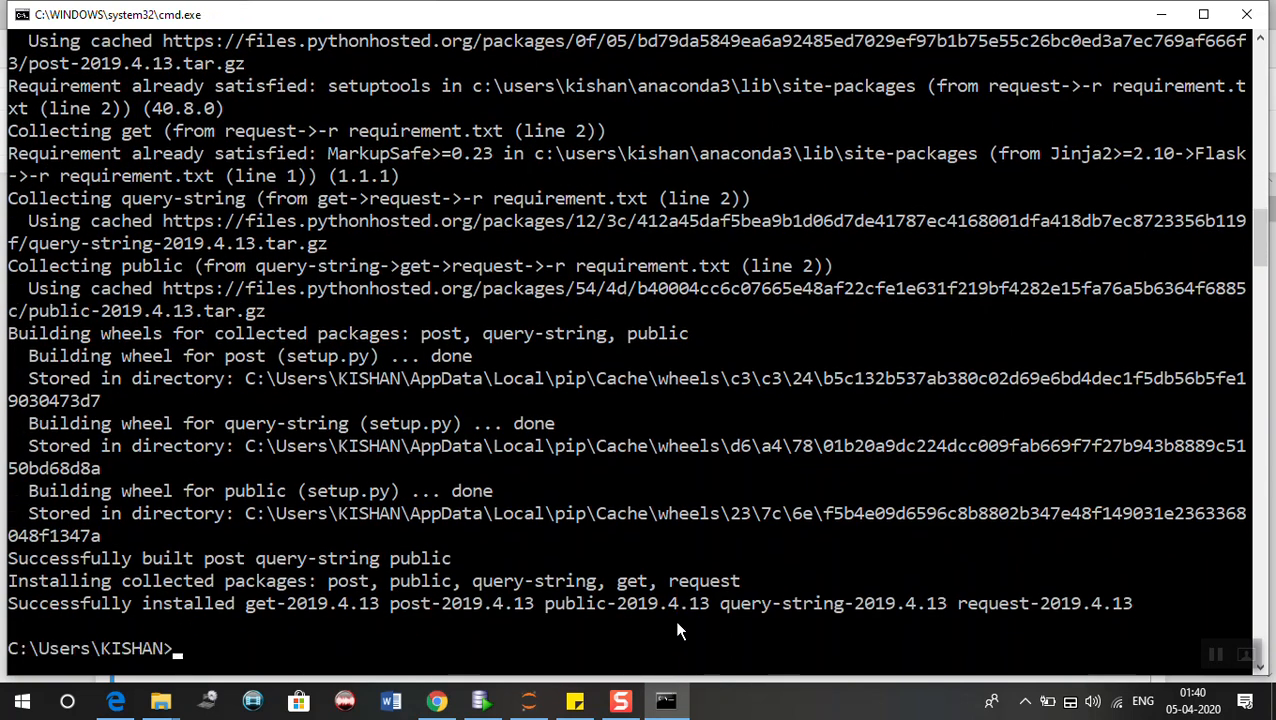